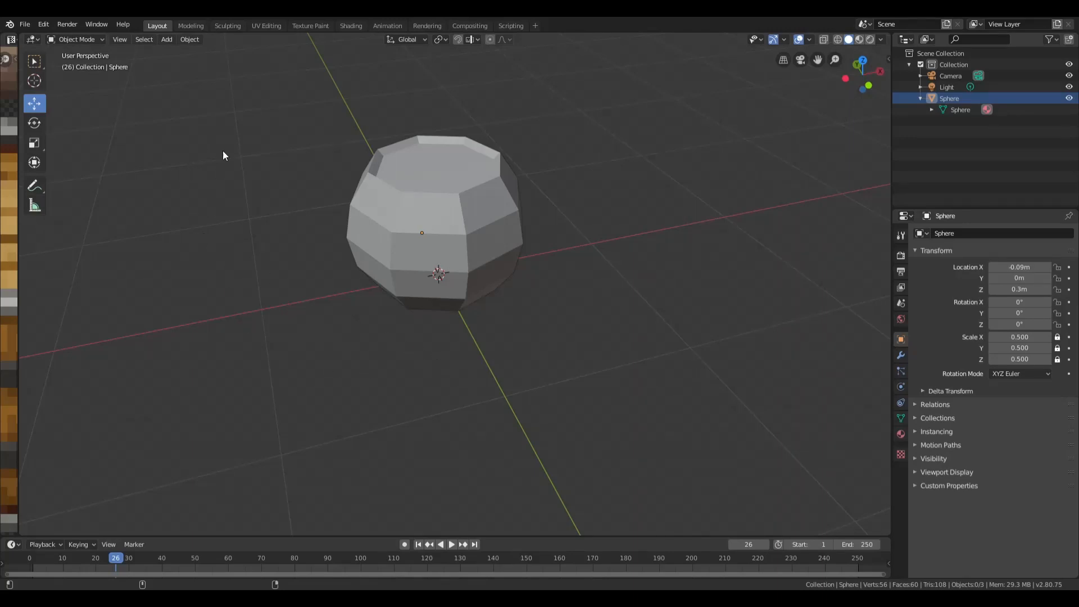
mouse_move(384, 183)
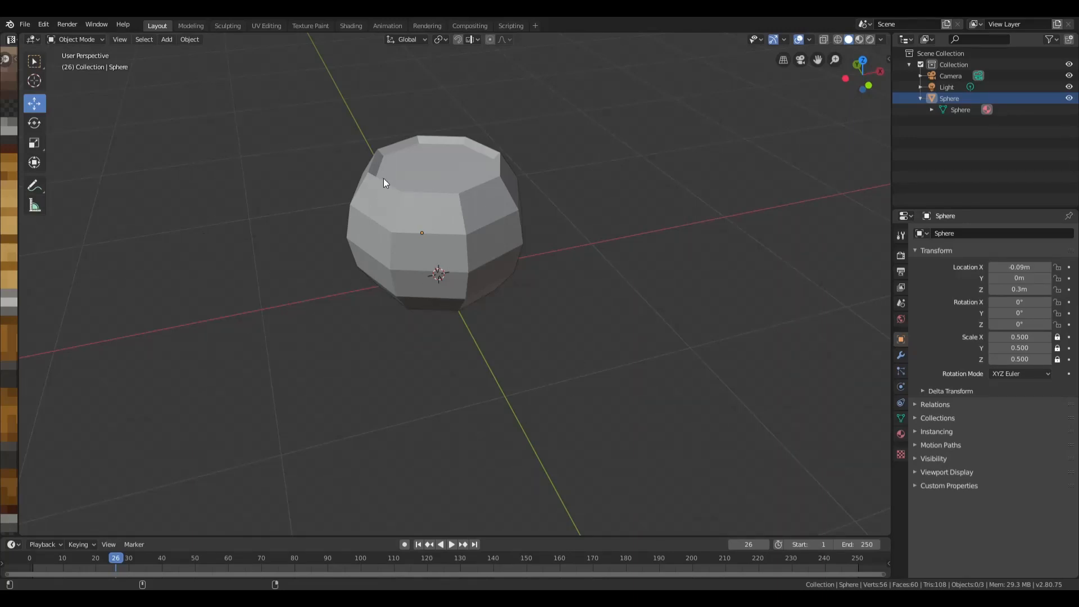
mouse_move(270, 210)
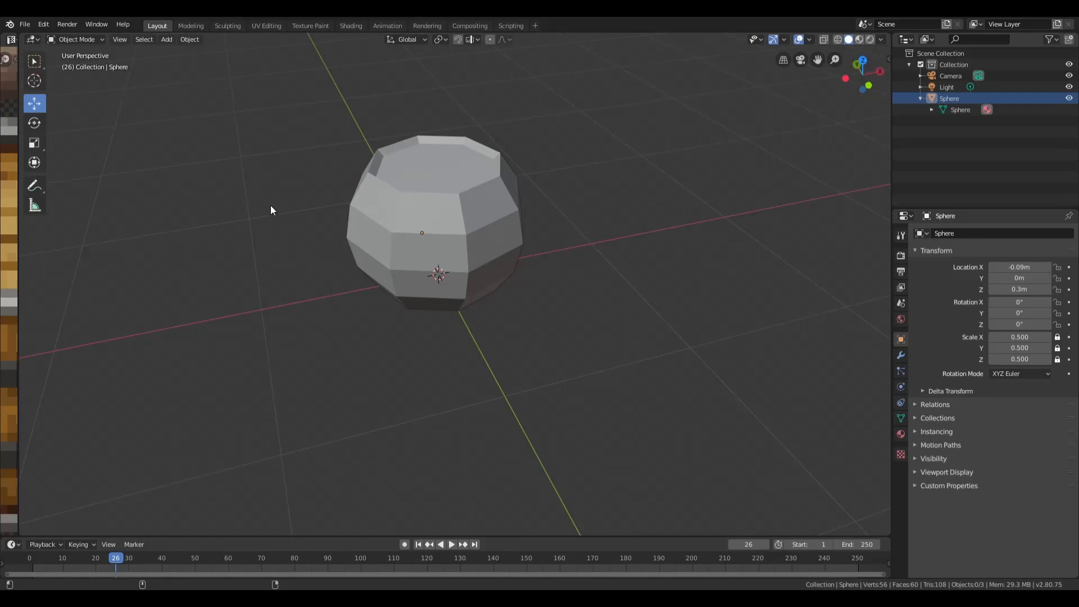
Open the File > New menu to see the new-file templates.
click(24, 24)
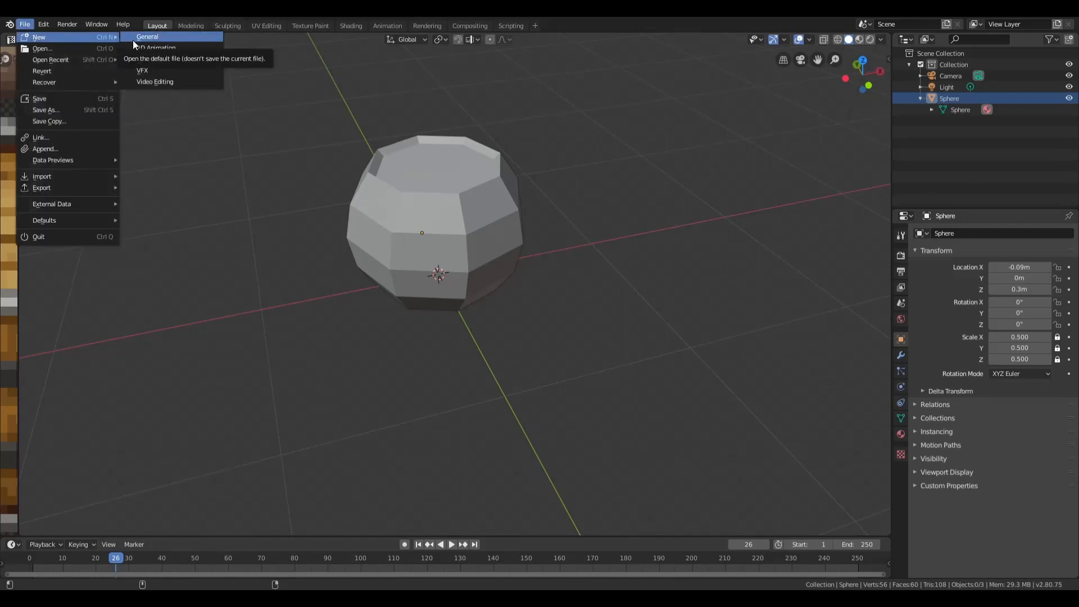
Start a General file, discard the barrel's unsaved changes, and delete the default cube.
click(147, 37)
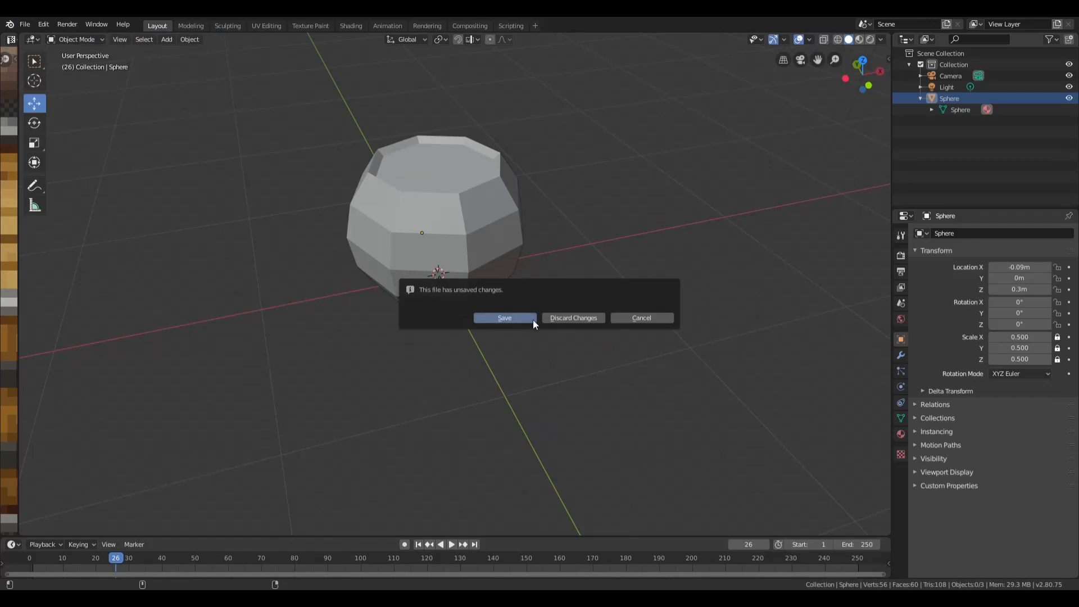
click(572, 317)
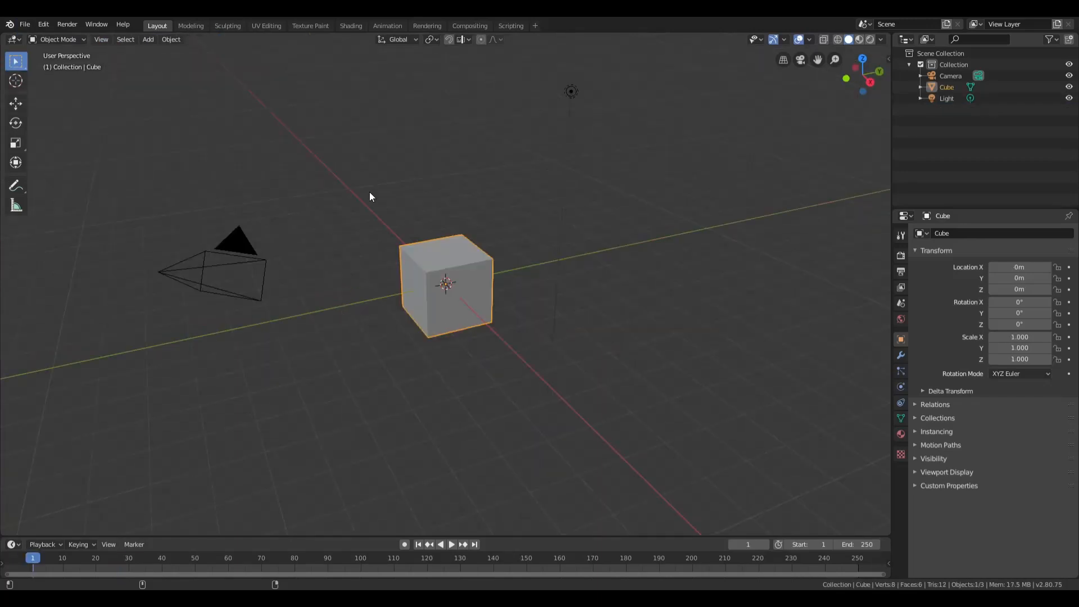
mouse_move(471, 277)
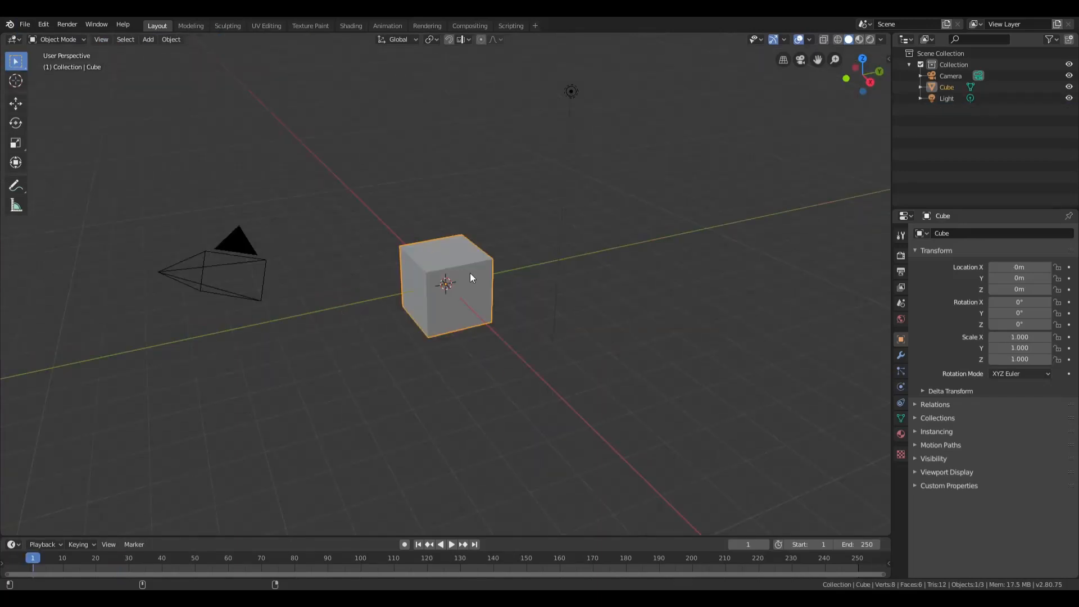
key(x)
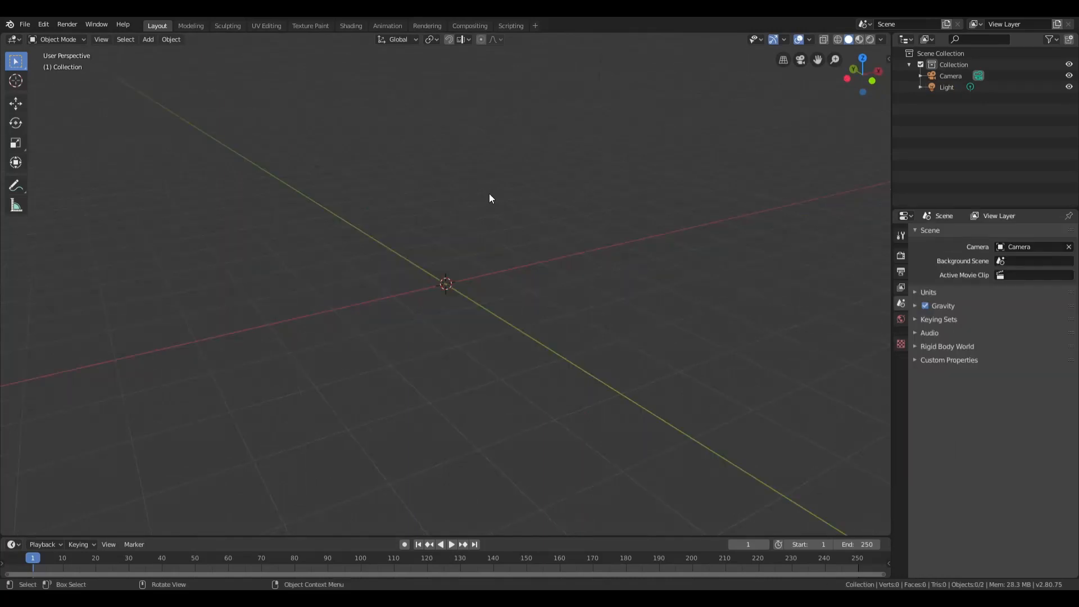
Add a UV sphere and raise its rings to 8, with 8 segments.
click(147, 39)
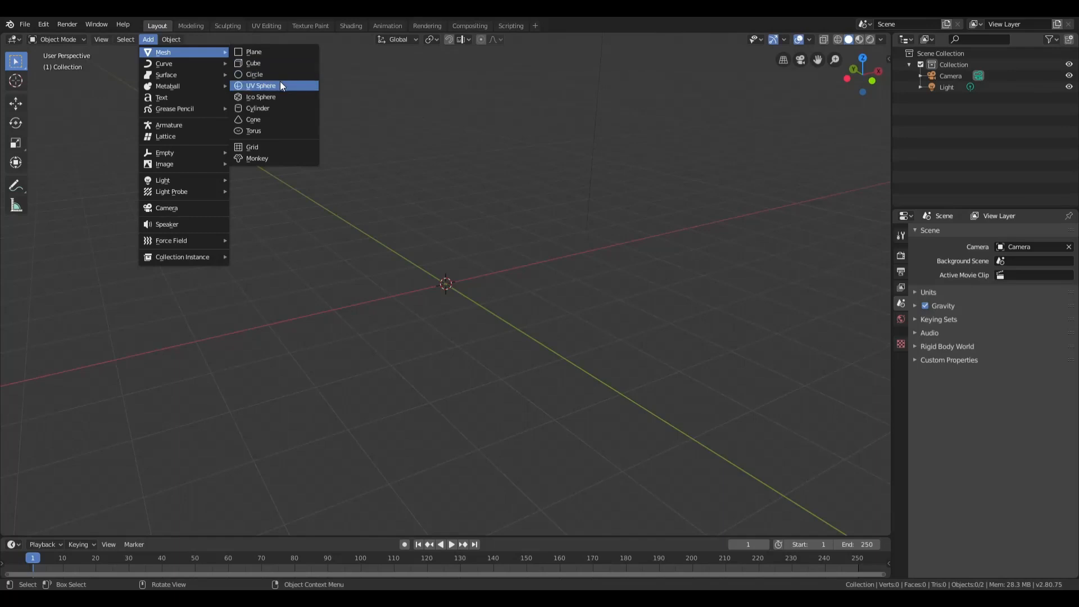
click(260, 86)
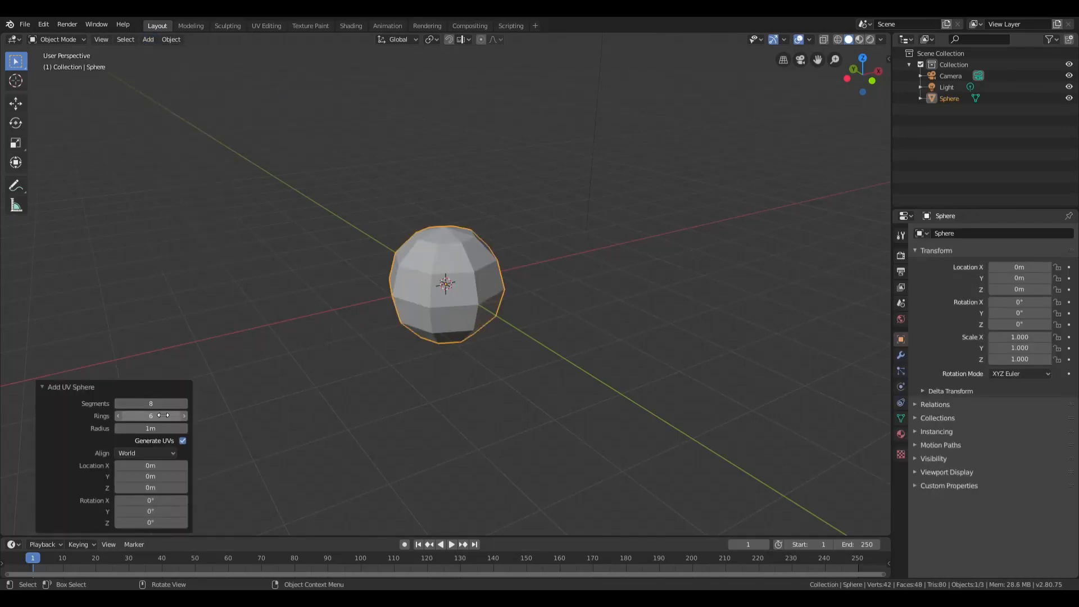
mouse_move(187, 418)
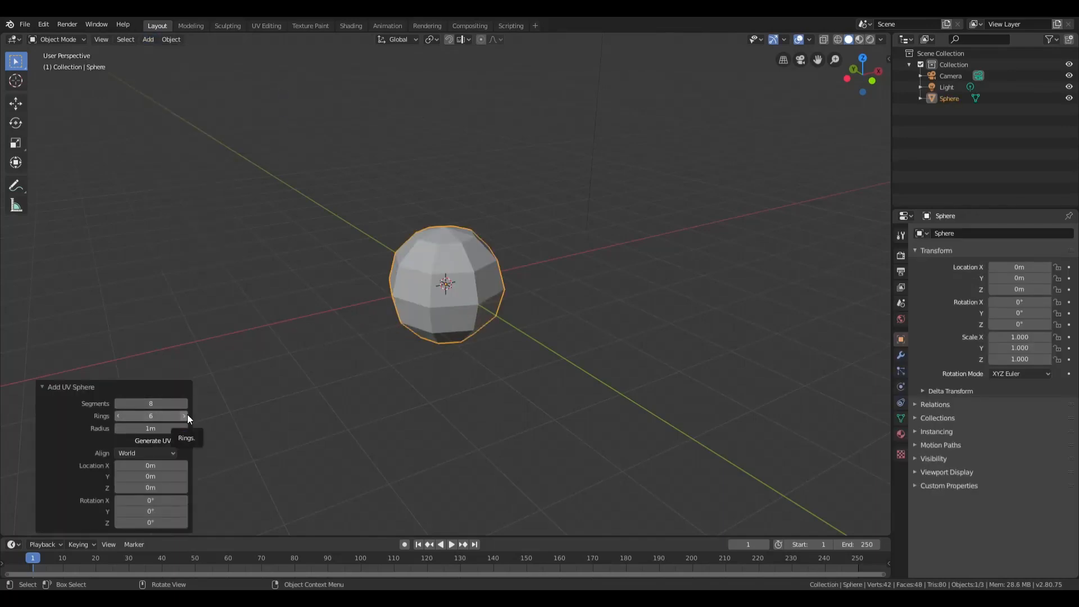
click(184, 416)
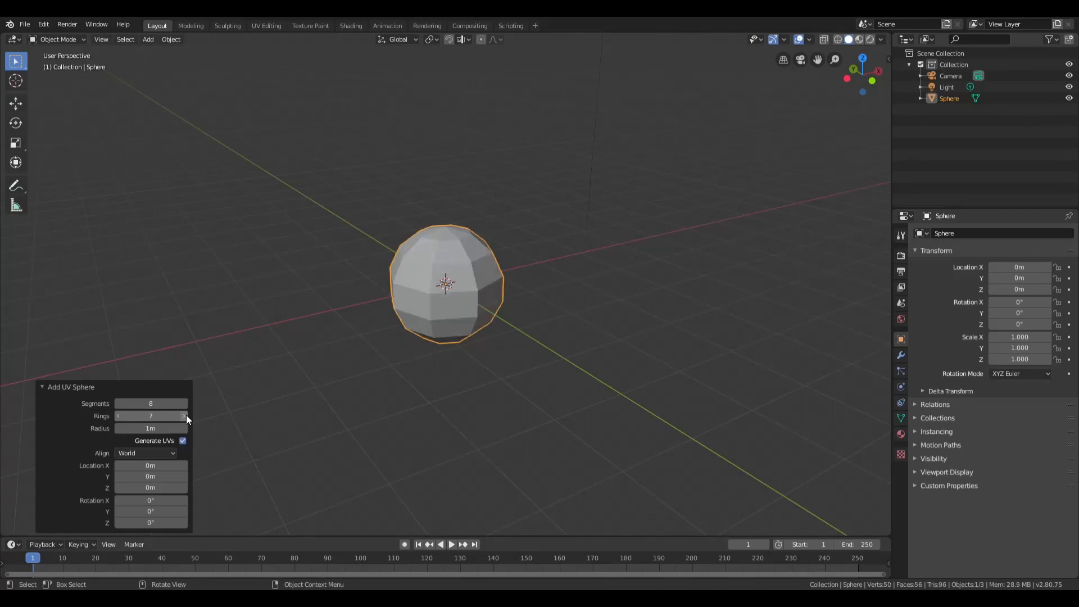
click(184, 416)
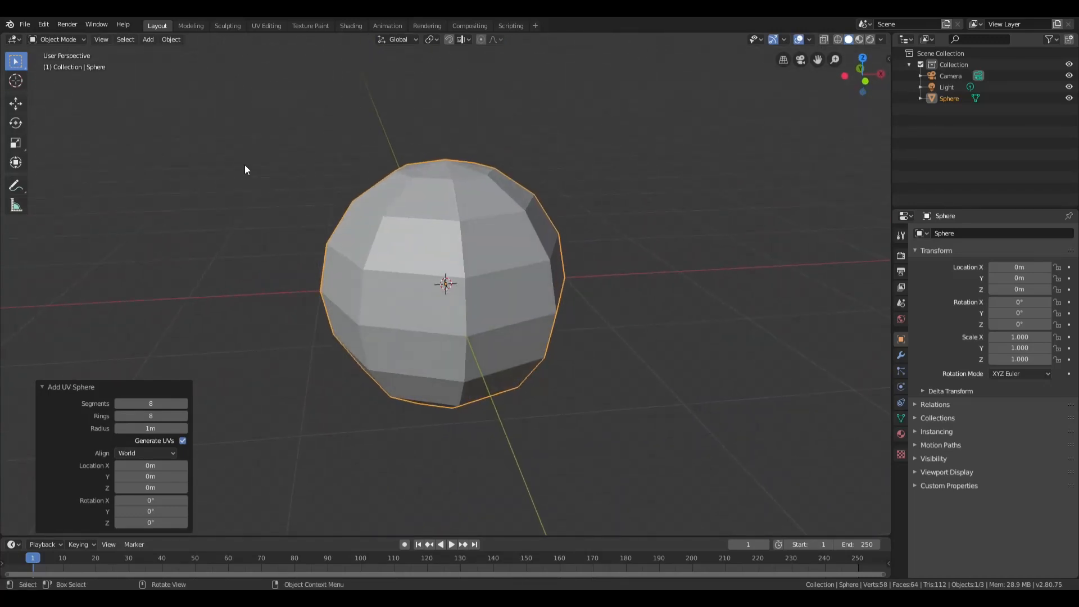
In Edit Mode with face select, select the top and bottom pole triangles.
click(58, 40)
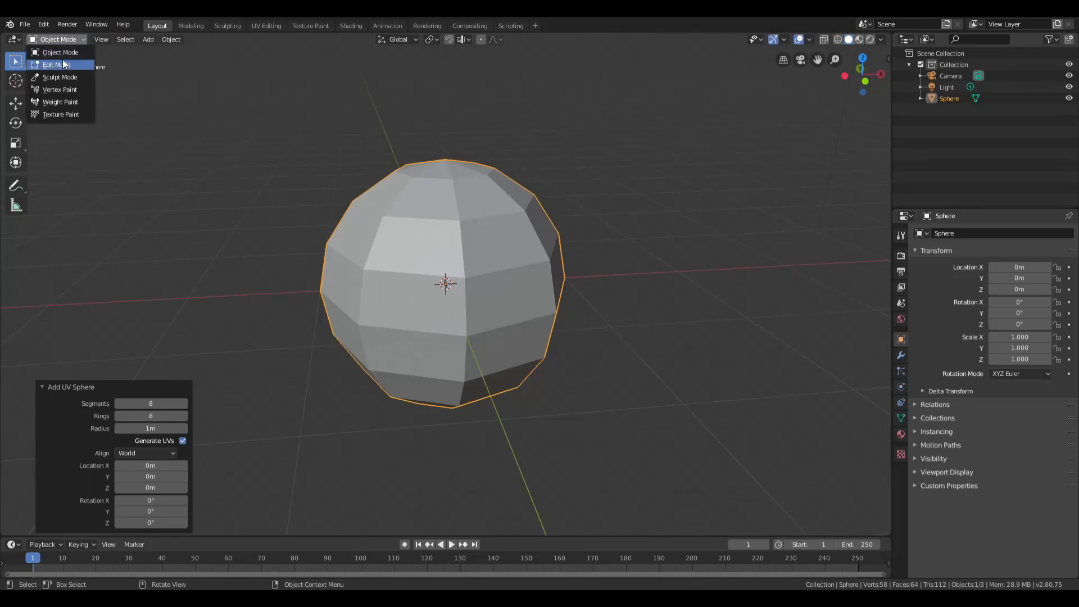
click(52, 64)
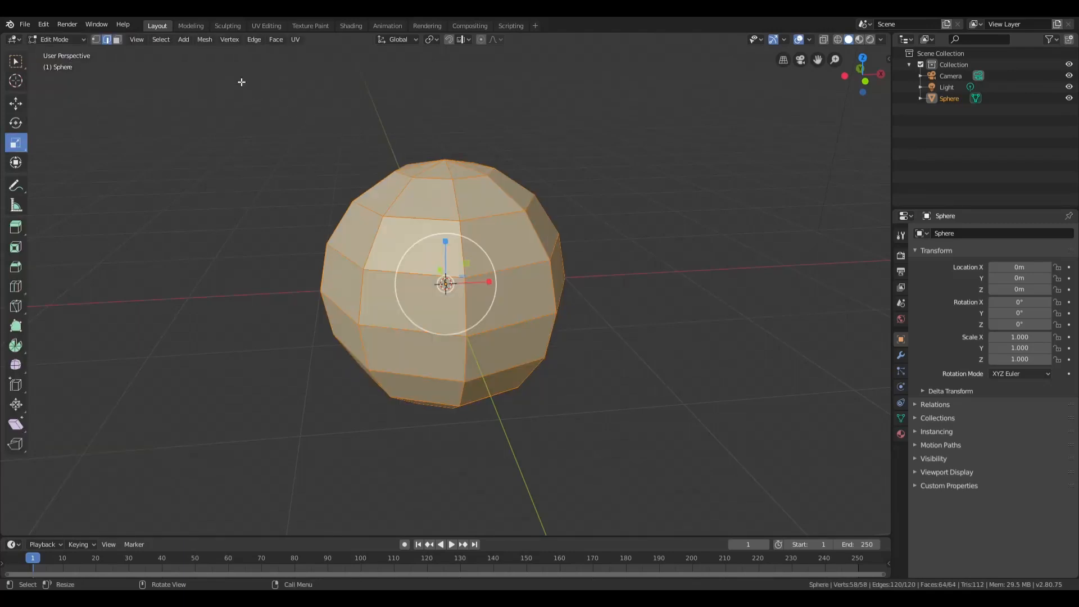
click(116, 39)
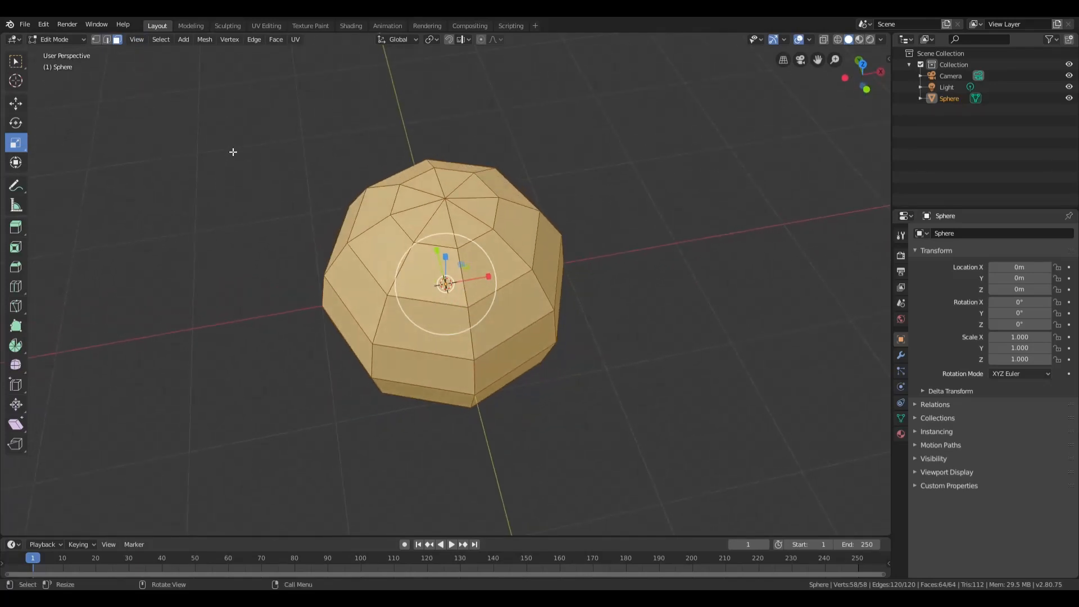
click(413, 199)
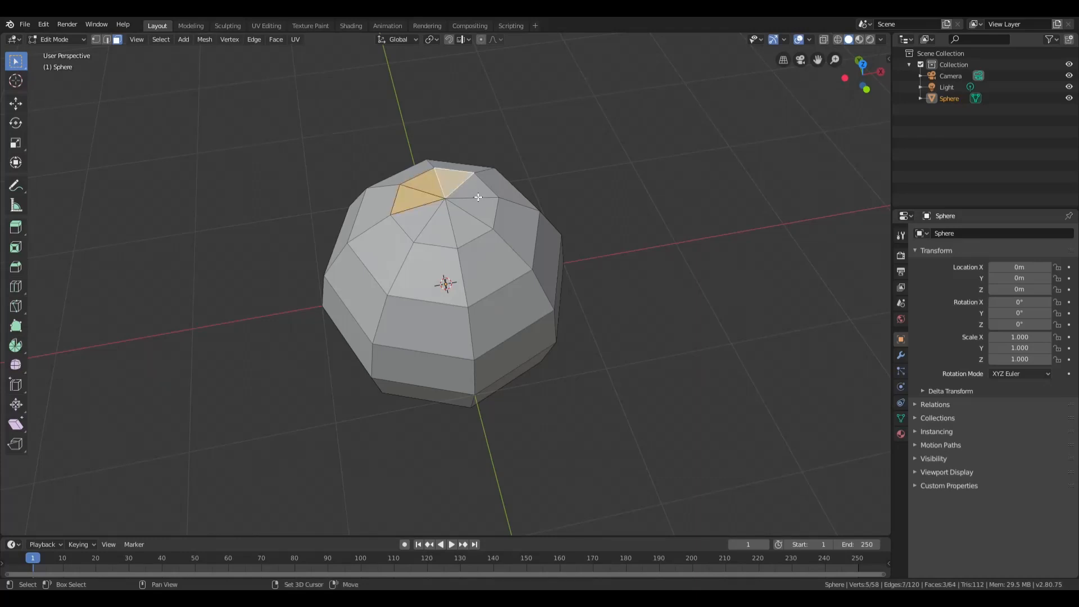
click(475, 214)
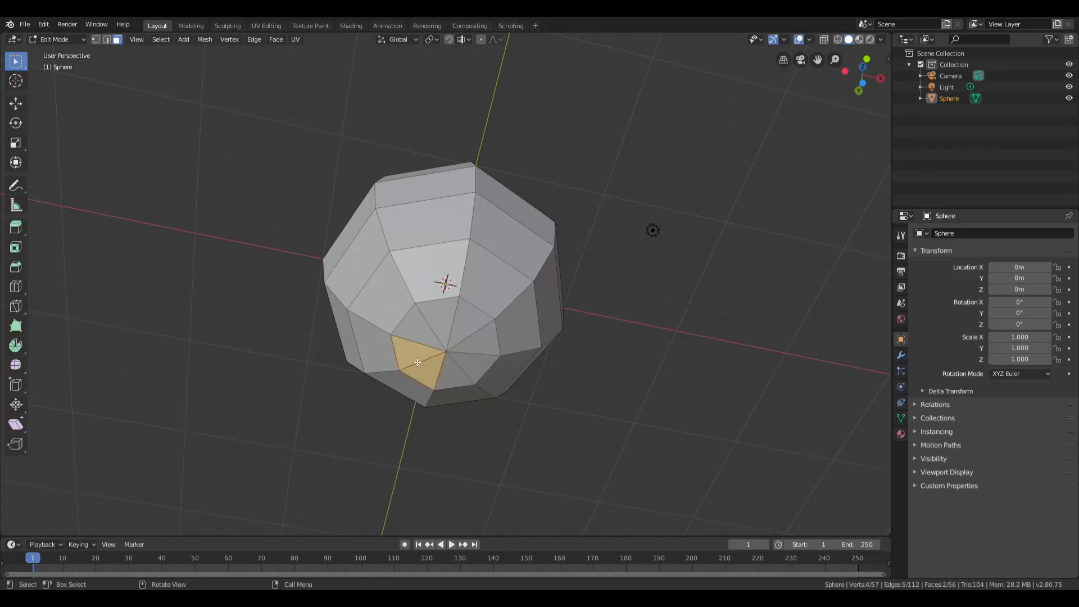
click(475, 330)
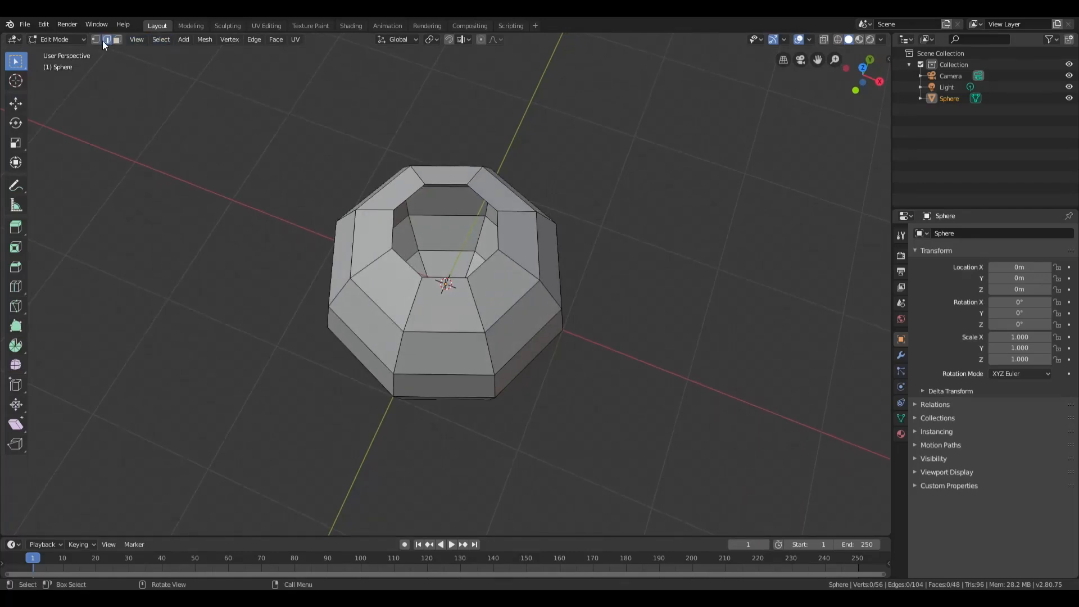
mouse_move(420, 193)
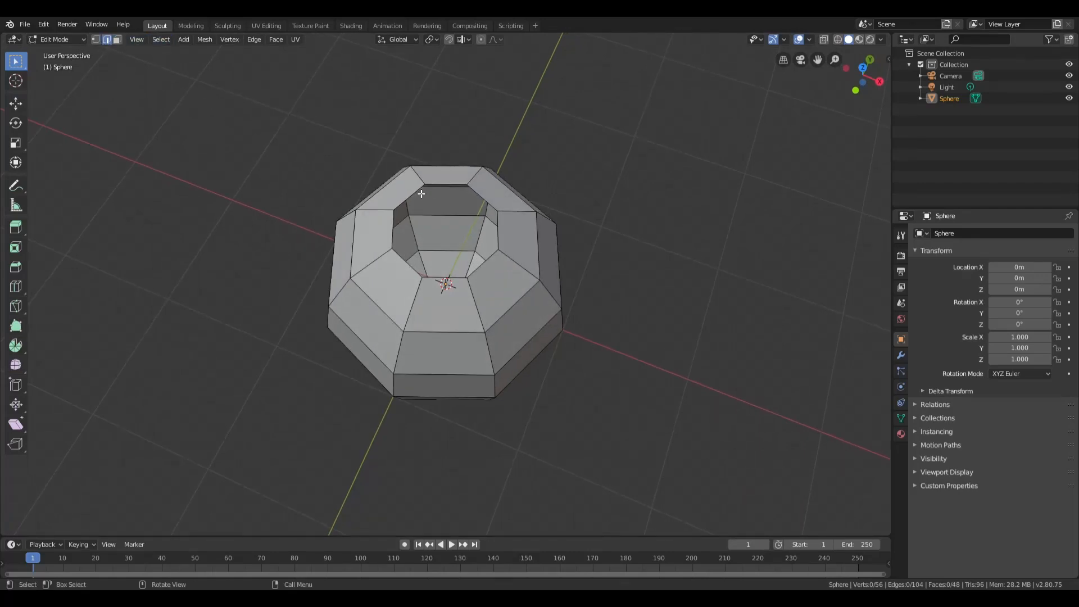
Select the top opening's edge loop, scale it, and move it down.
click(448, 180)
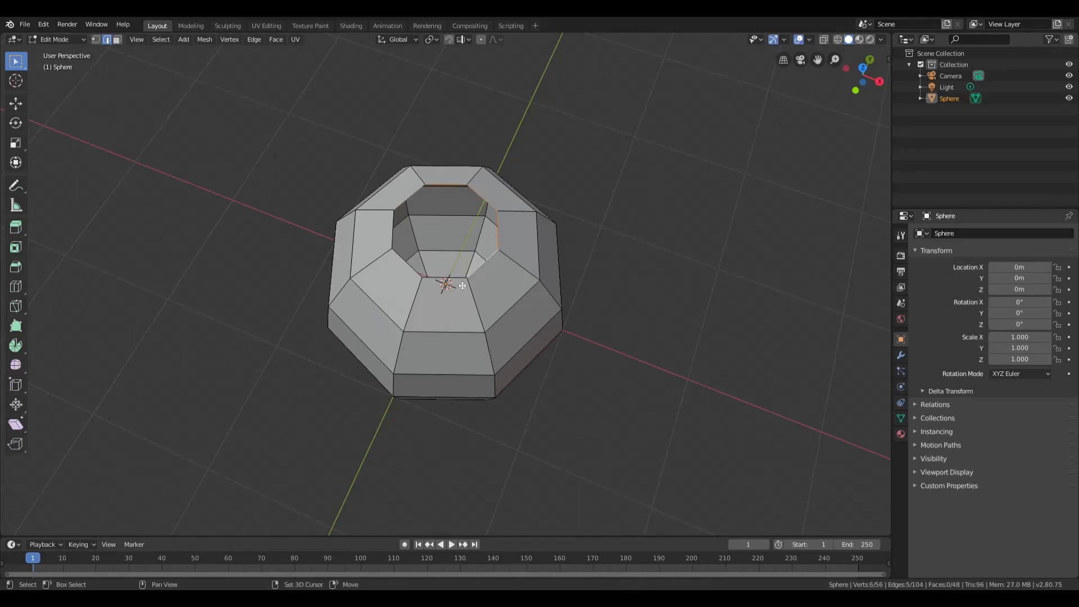
click(389, 241)
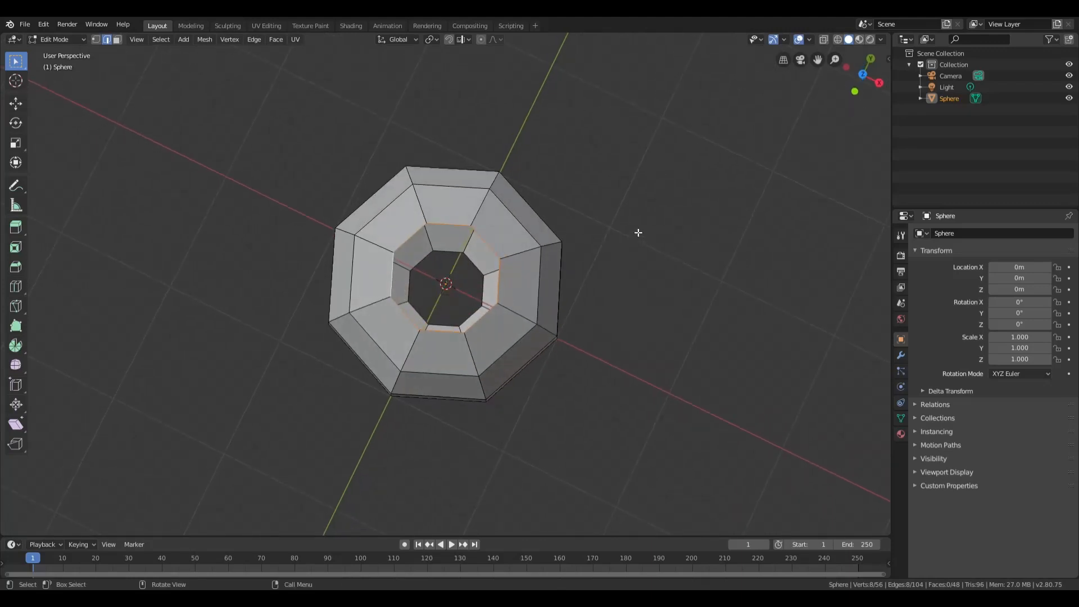
key(s)
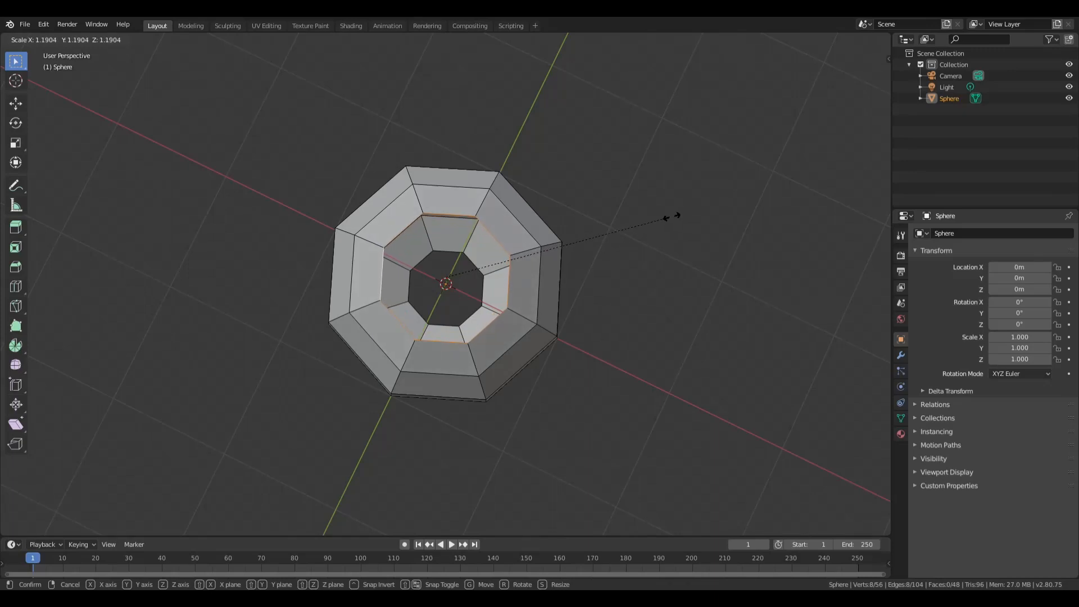
mouse_move(719, 201)
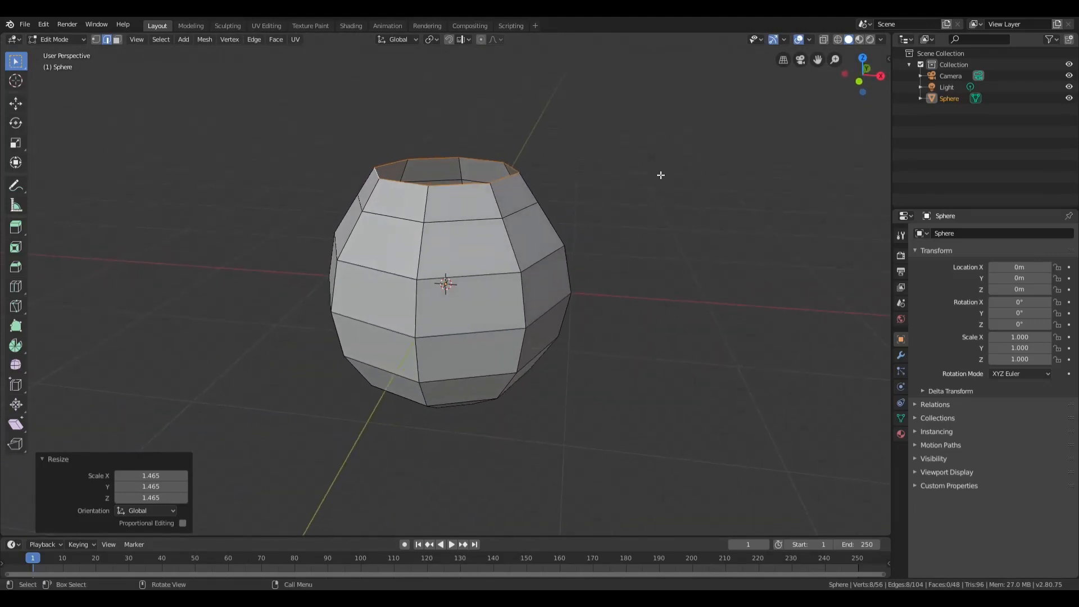
mouse_move(165, 142)
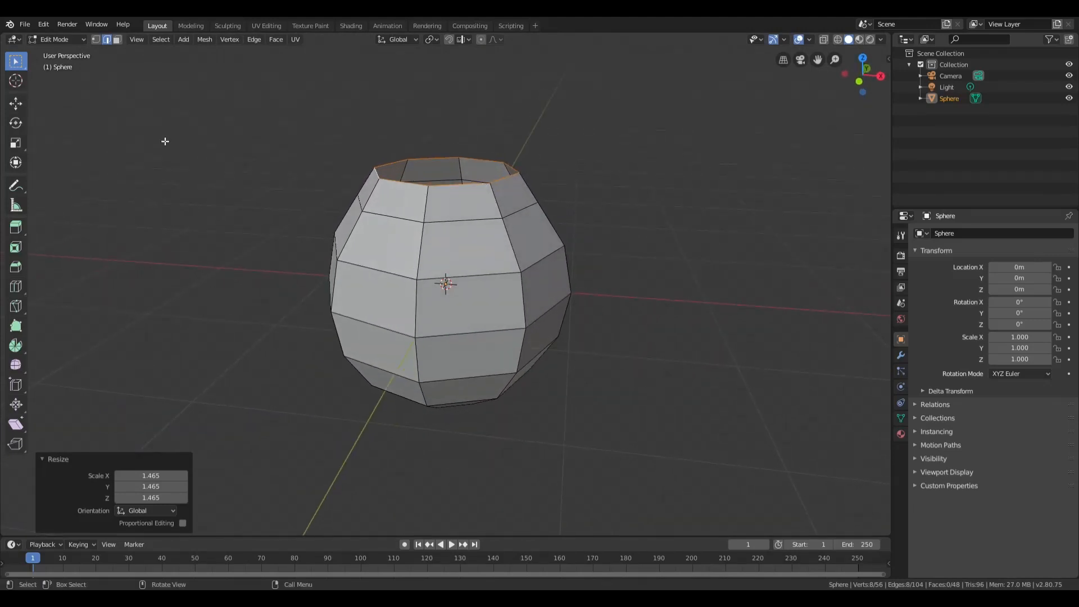
click(15, 103)
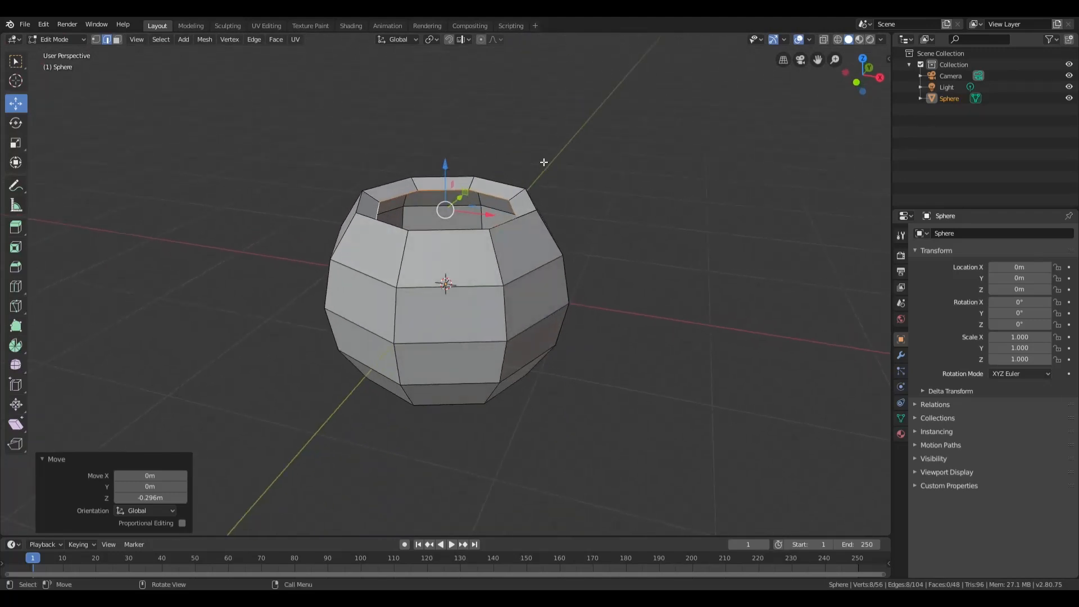
mouse_move(509, 205)
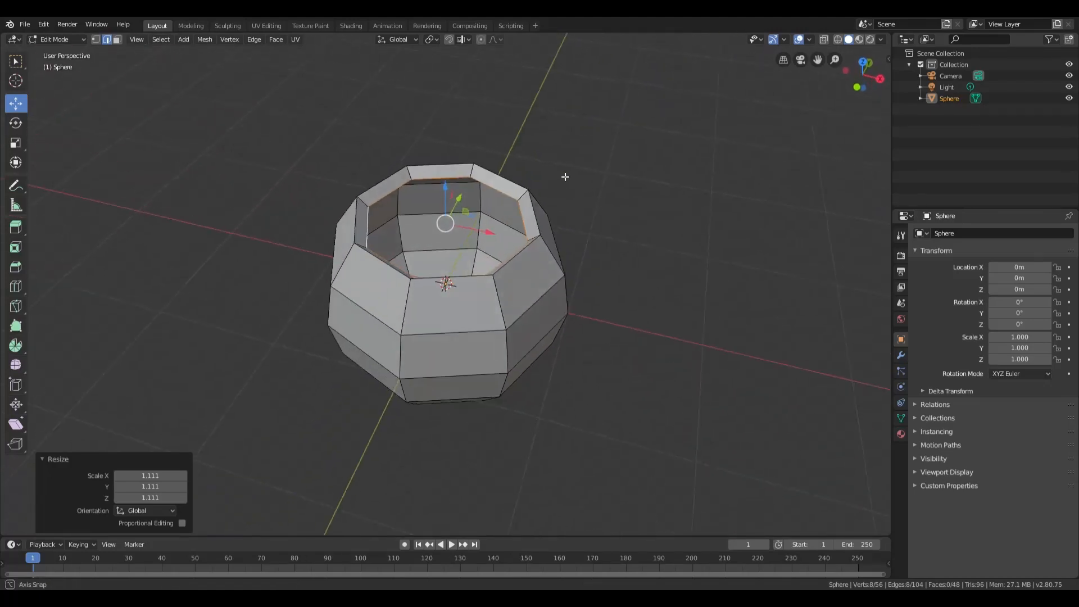
mouse_move(276, 40)
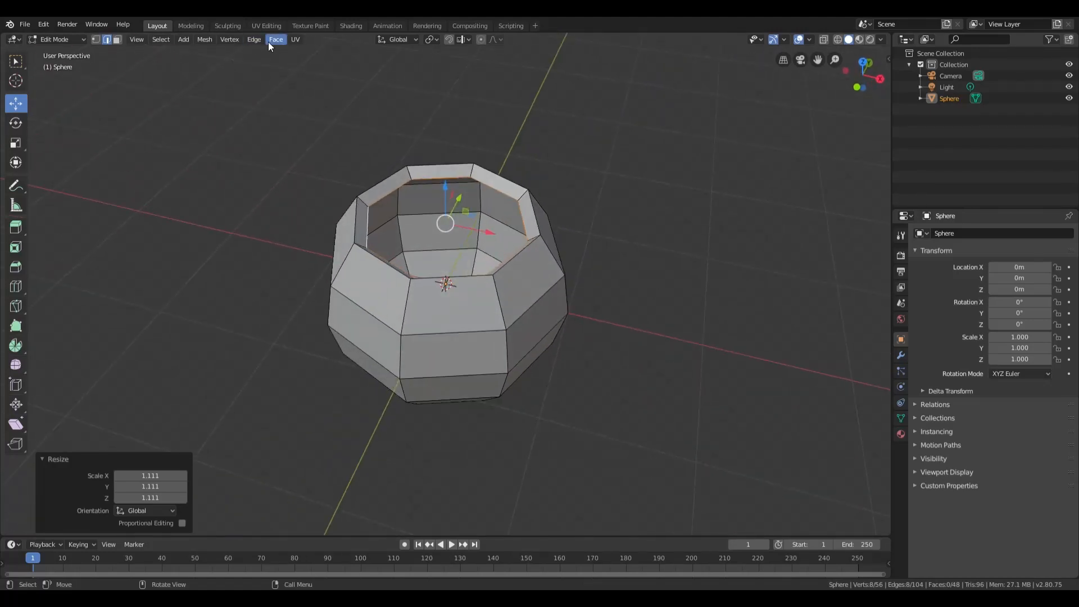
Fill the selected inner edge loop with a face using Face > Fill.
click(275, 39)
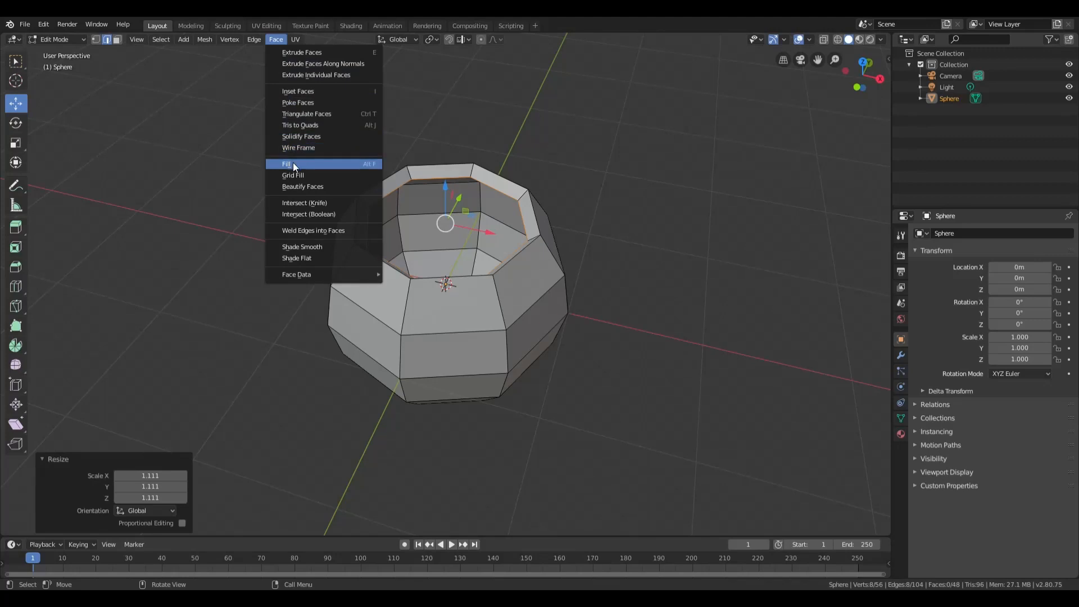
click(287, 163)
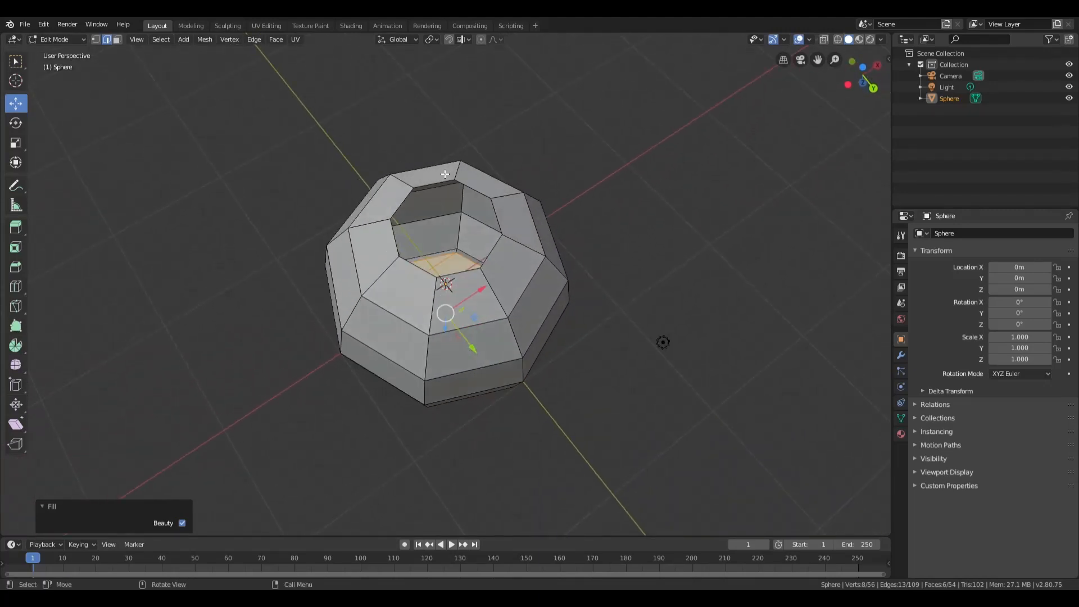
Select the outer top ring, scale it, raise it, and fill it with a face.
click(434, 183)
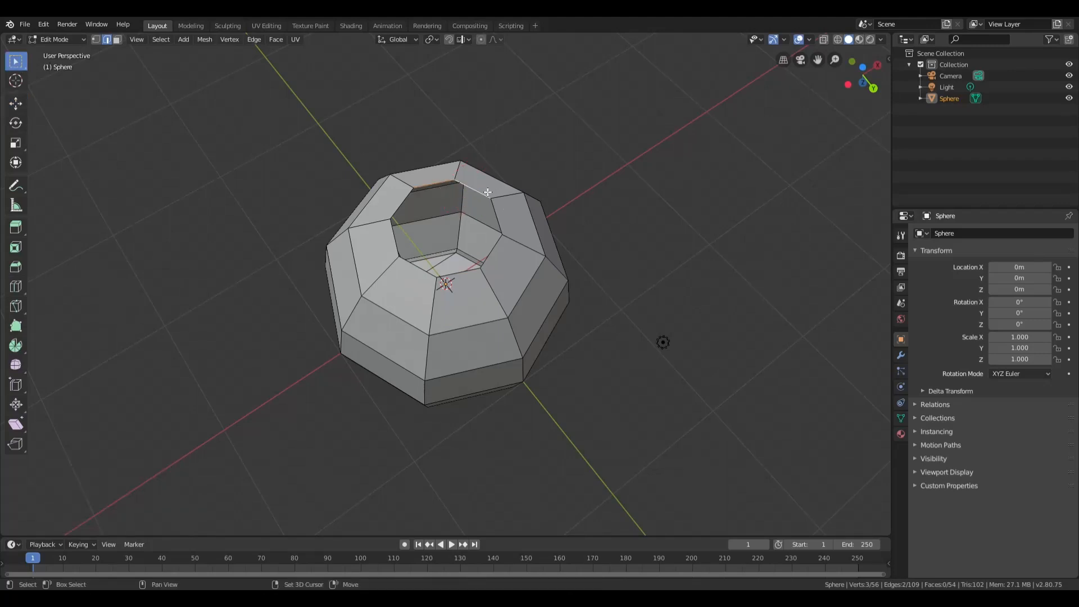
click(491, 191)
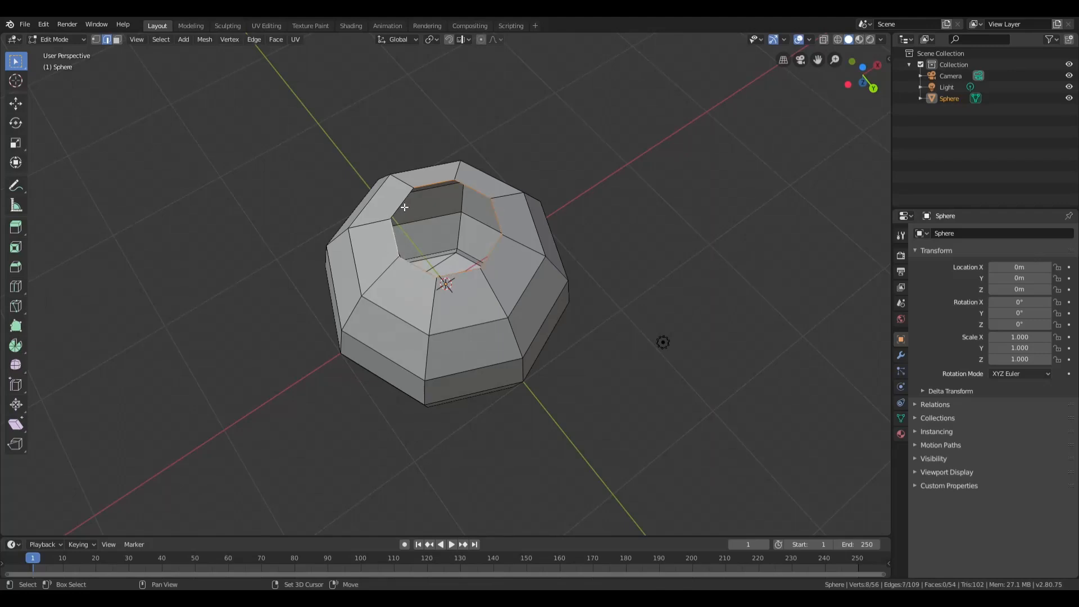
key(s)
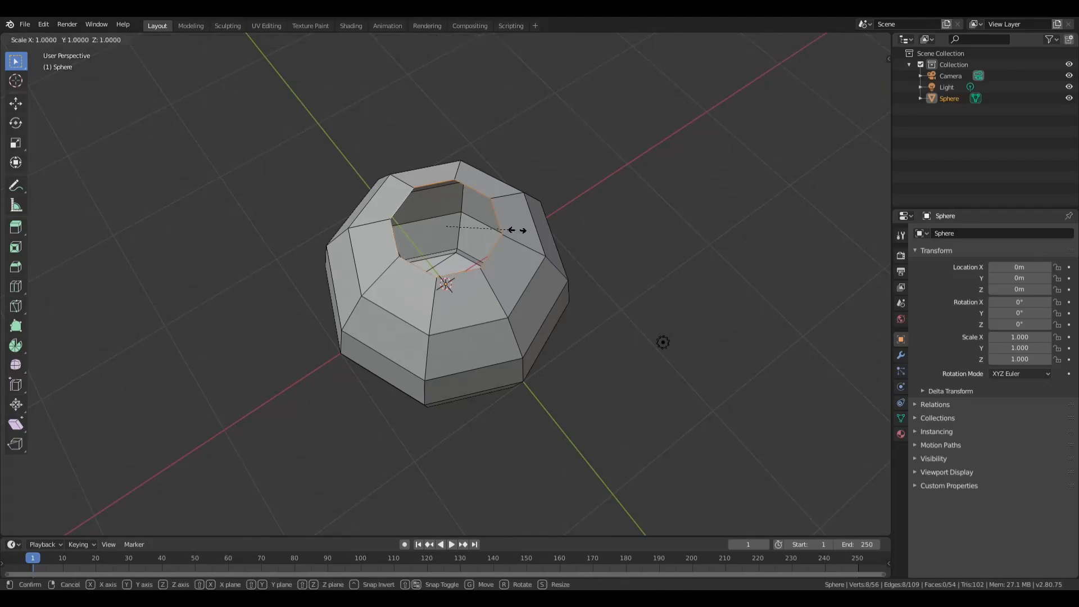
mouse_move(554, 235)
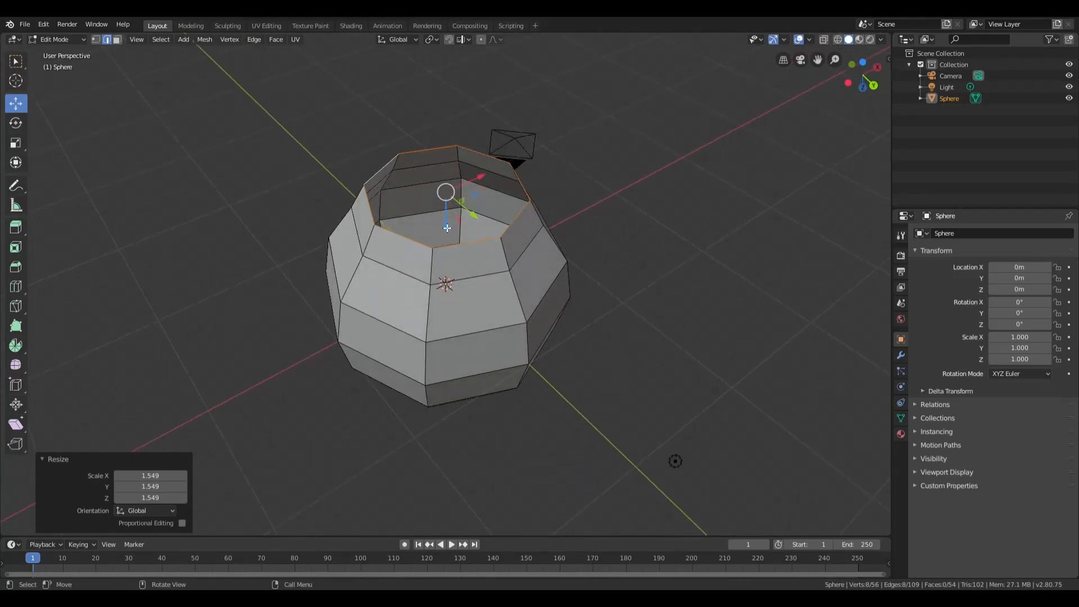
key(g)
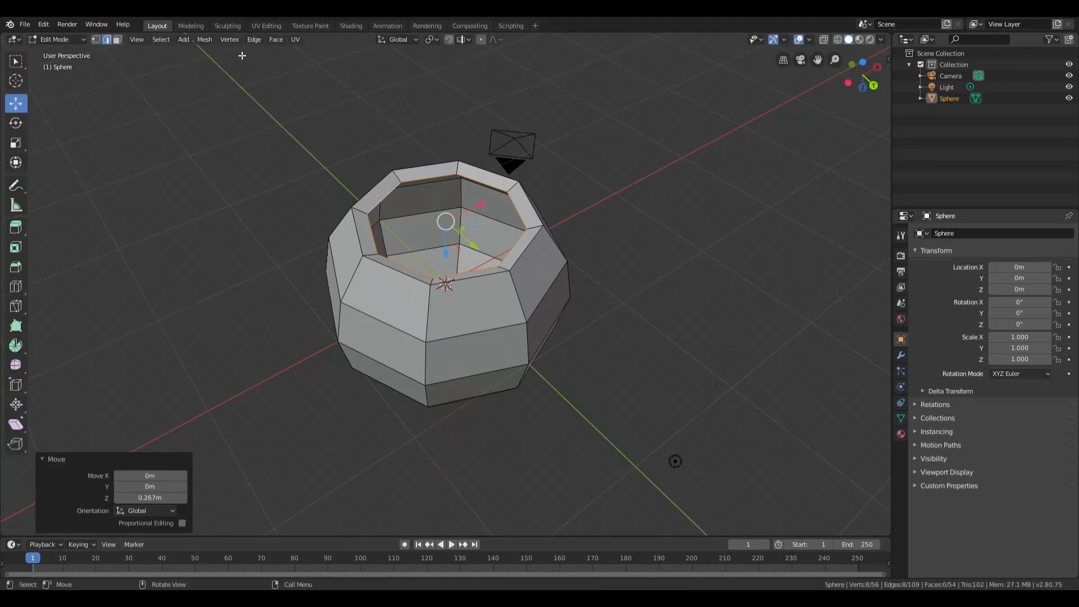
click(275, 39)
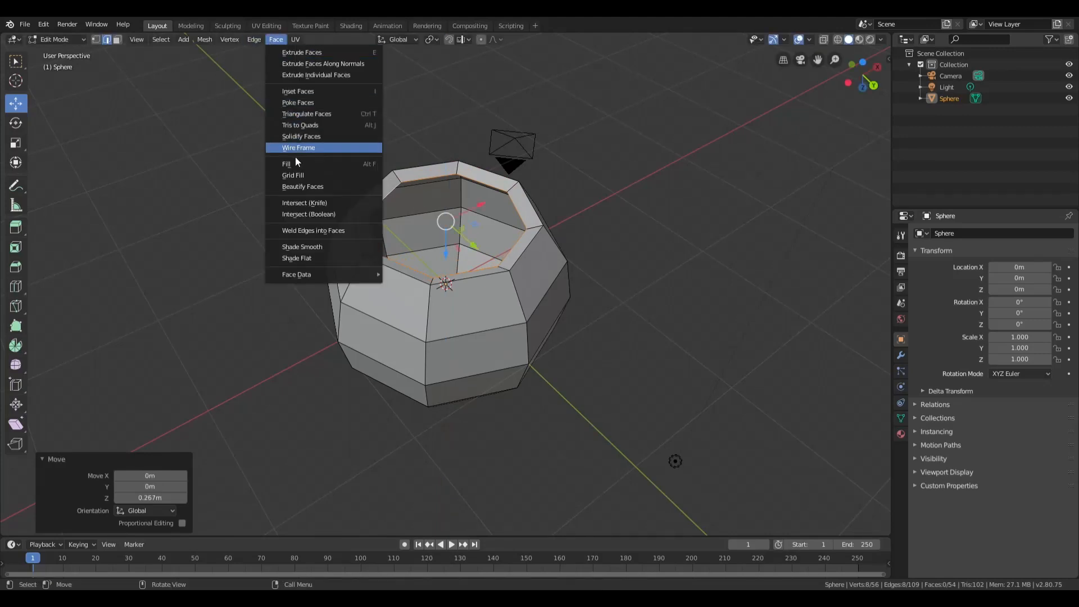
click(285, 164)
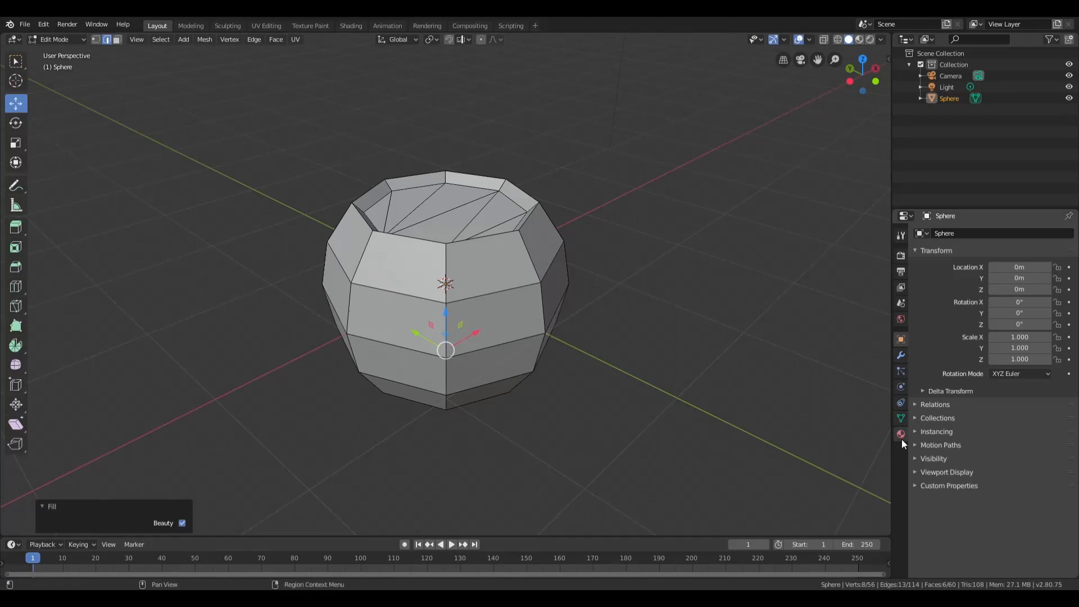
Create a new material and set its Base Color to an Image Texture.
click(900, 433)
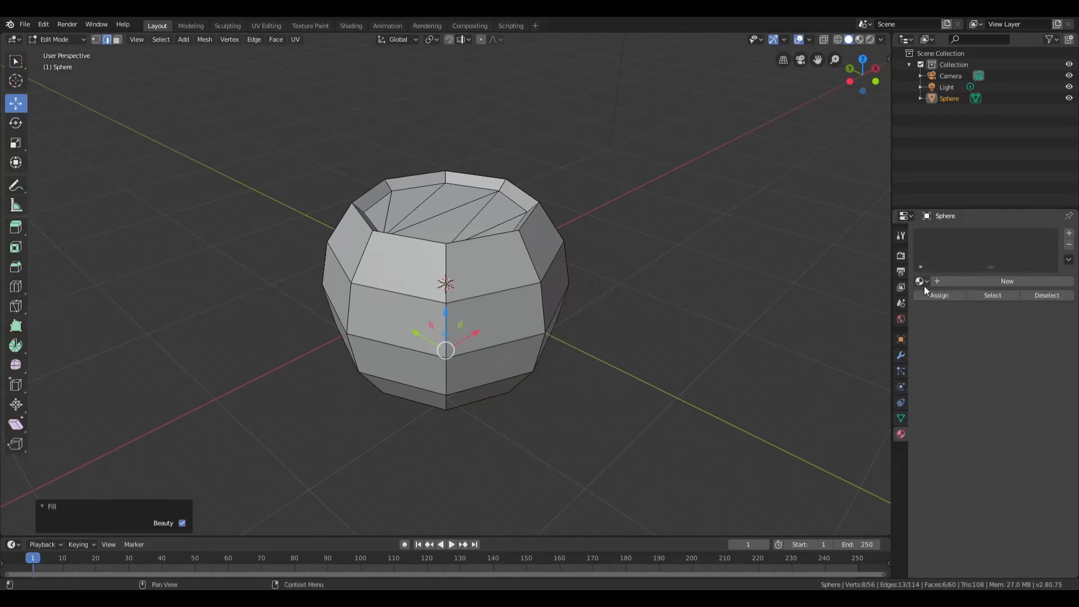
mouse_move(959, 285)
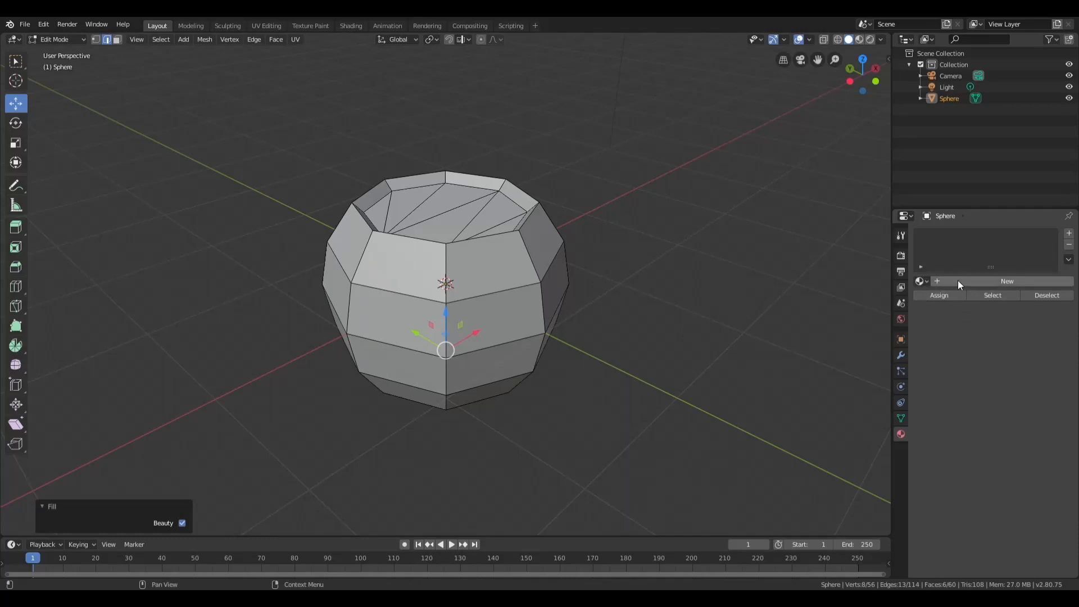
click(1006, 281)
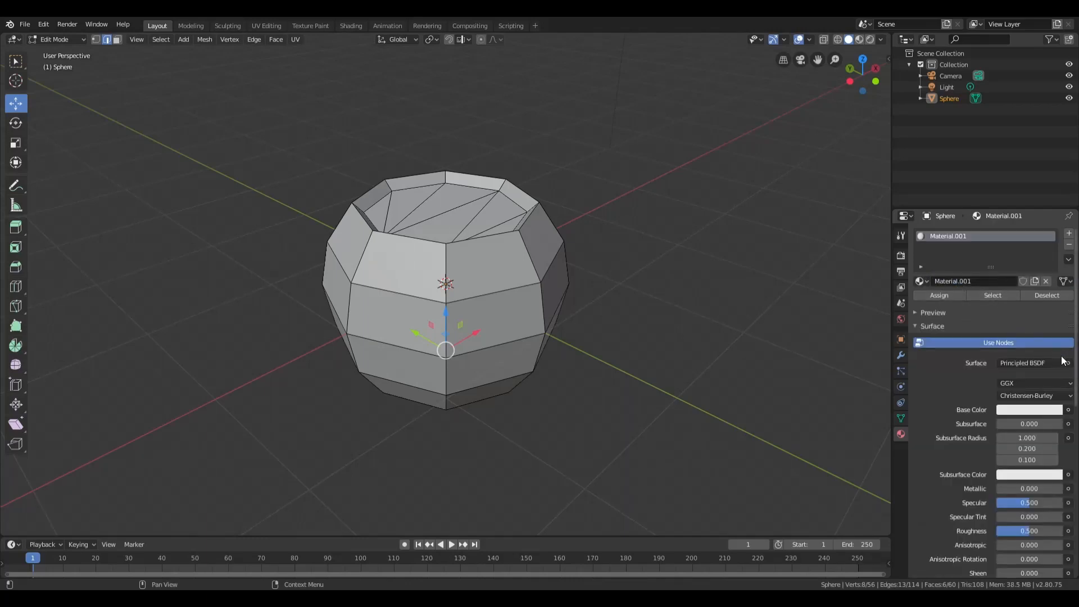
click(1068, 410)
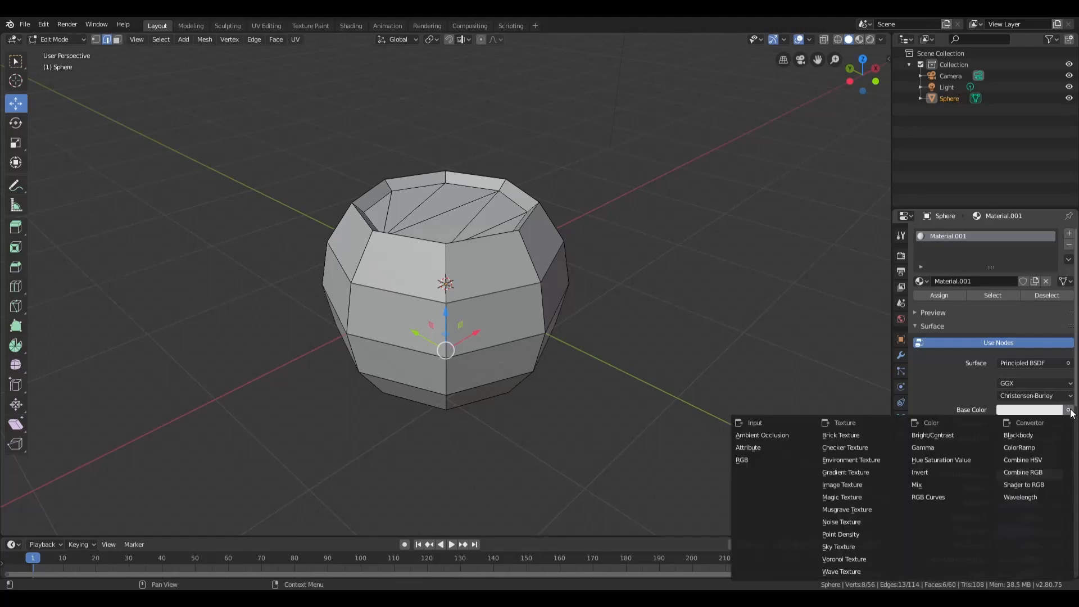
mouse_move(841, 485)
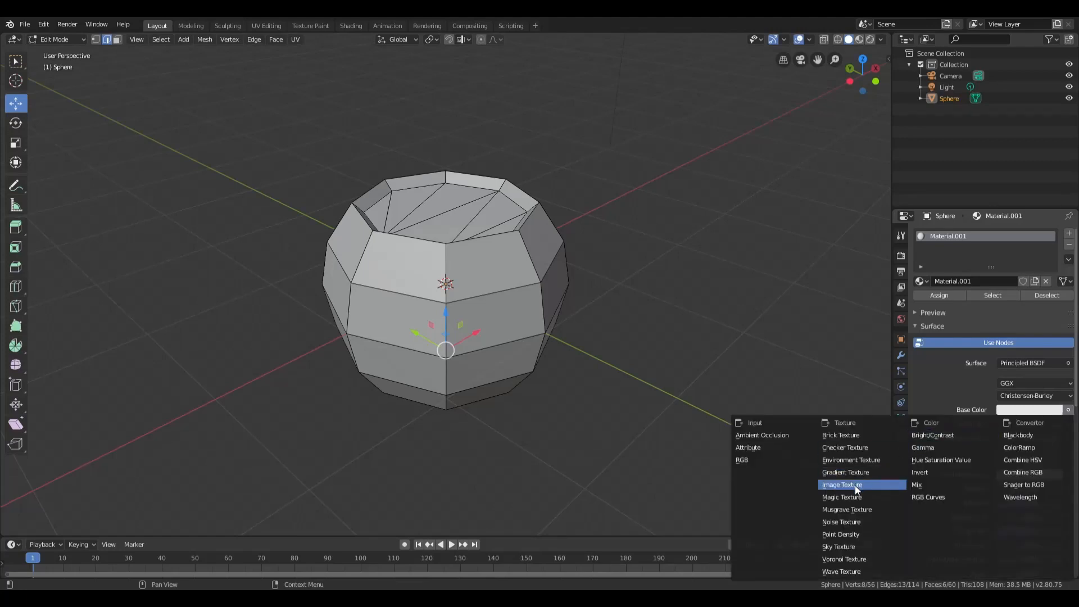
click(839, 484)
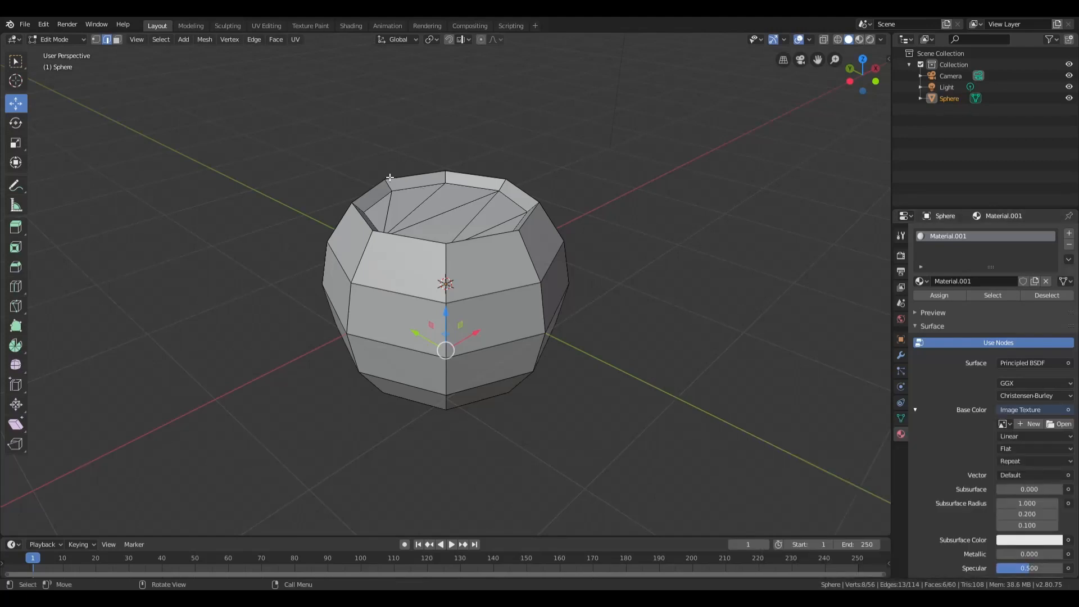
mouse_move(875, 441)
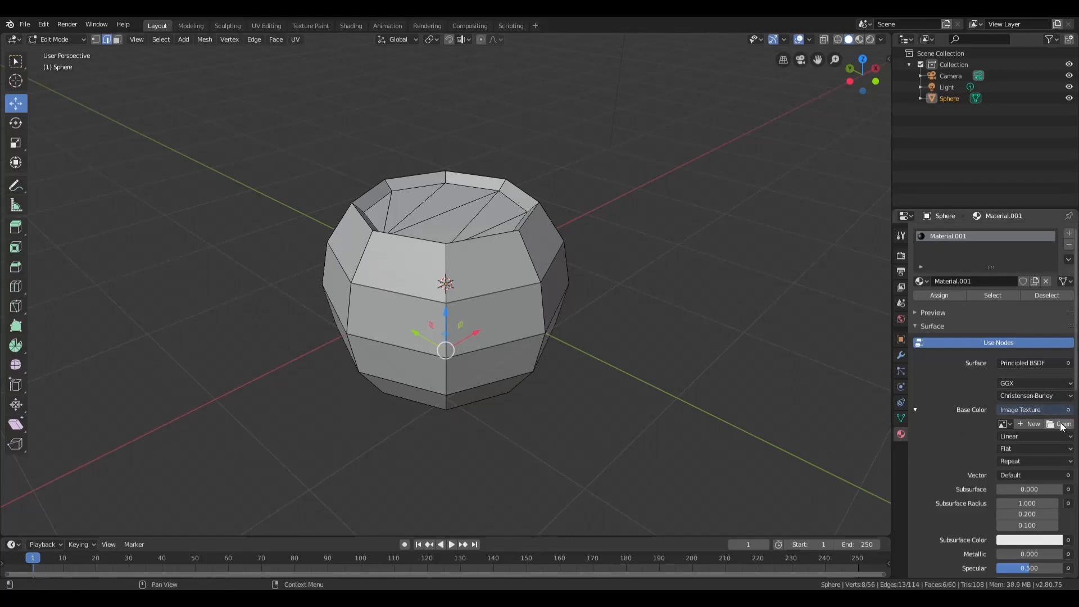
Open Outside_B.png from the img/tilesets folder as the texture image.
click(1061, 423)
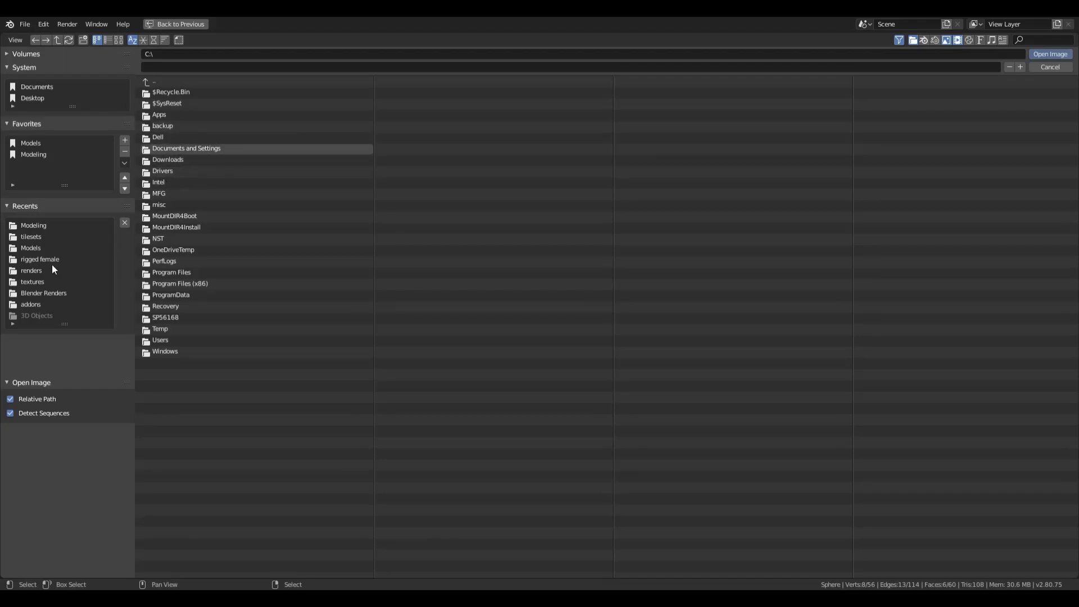
mouse_move(48, 216)
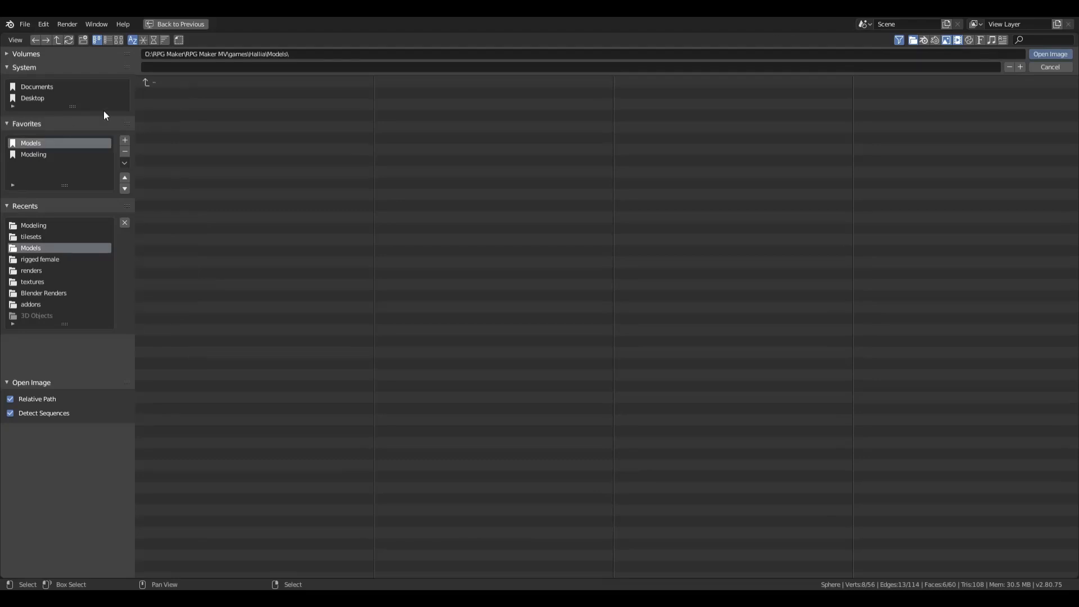
click(153, 82)
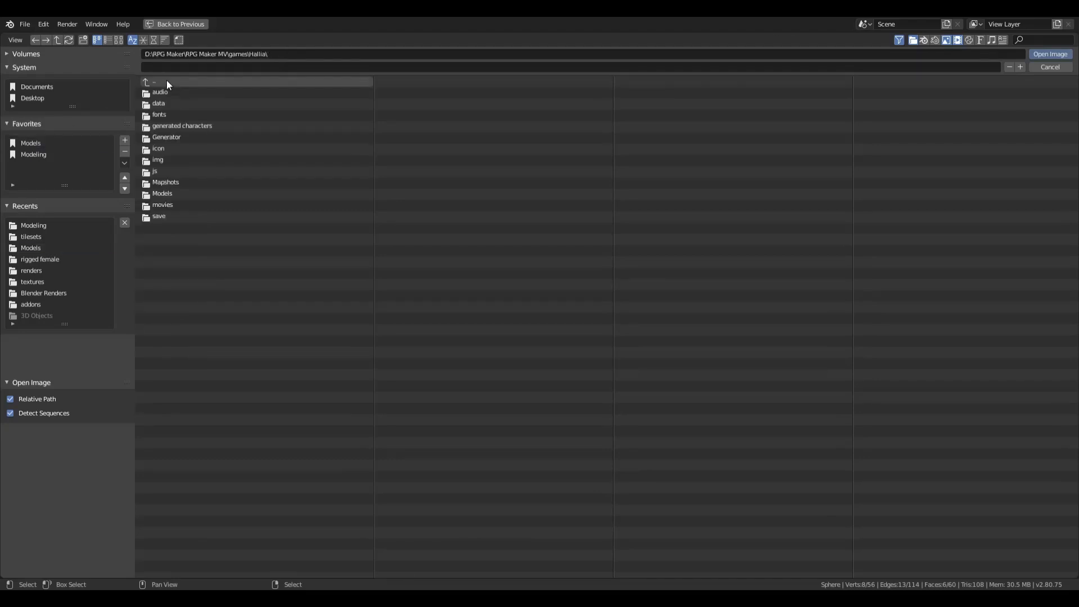
double_click(157, 160)
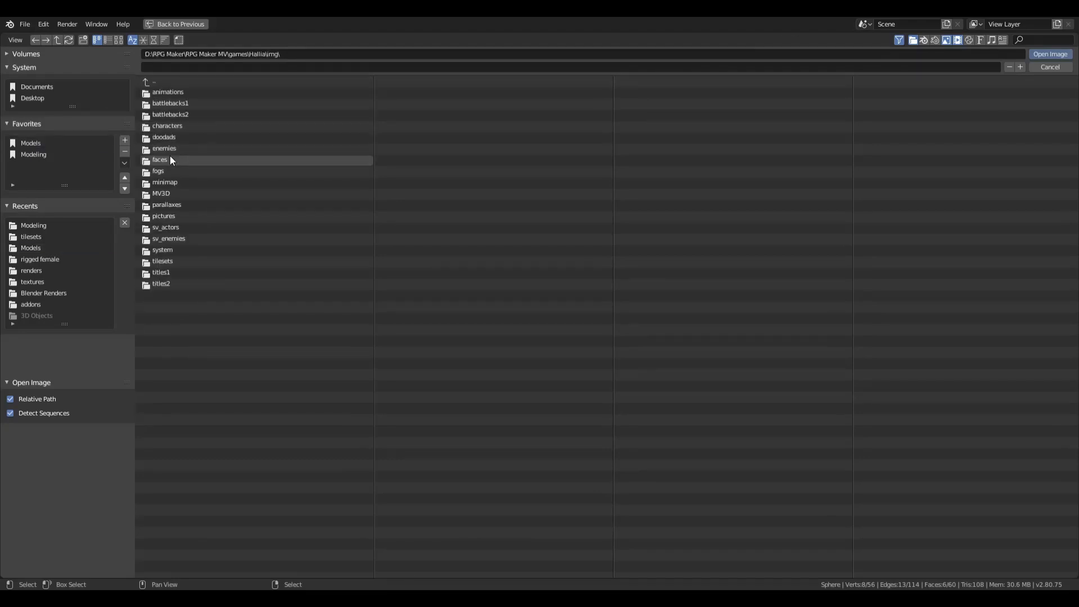
double_click(163, 260)
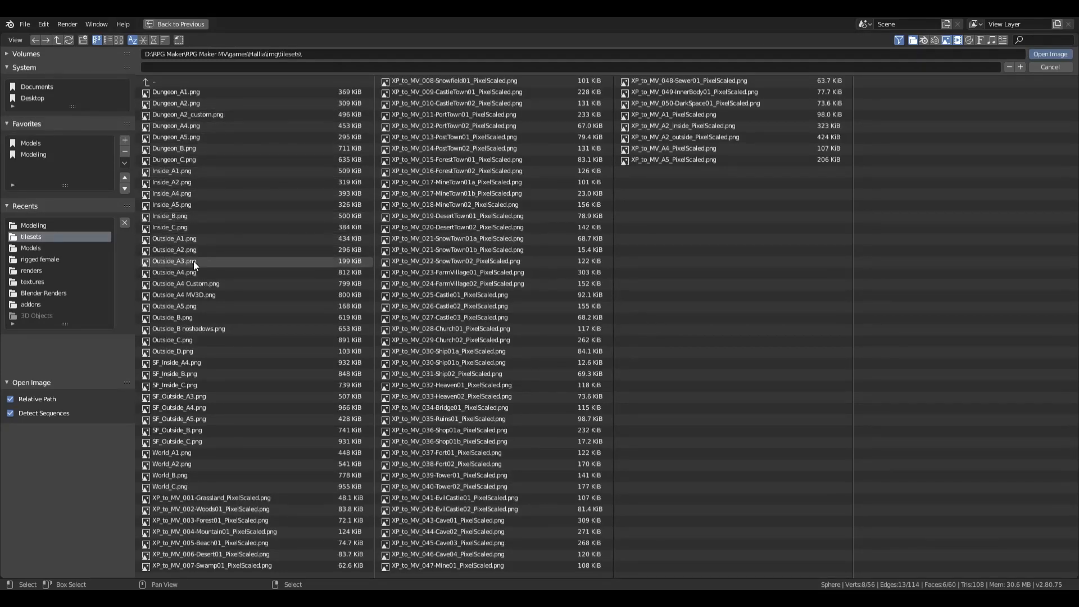
mouse_move(193, 317)
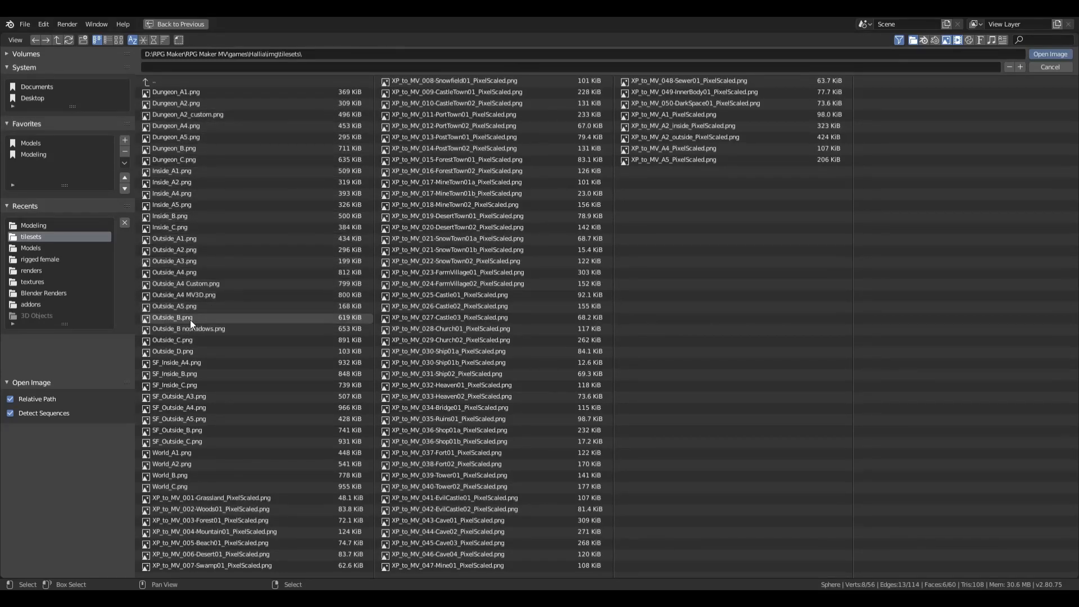
click(172, 317)
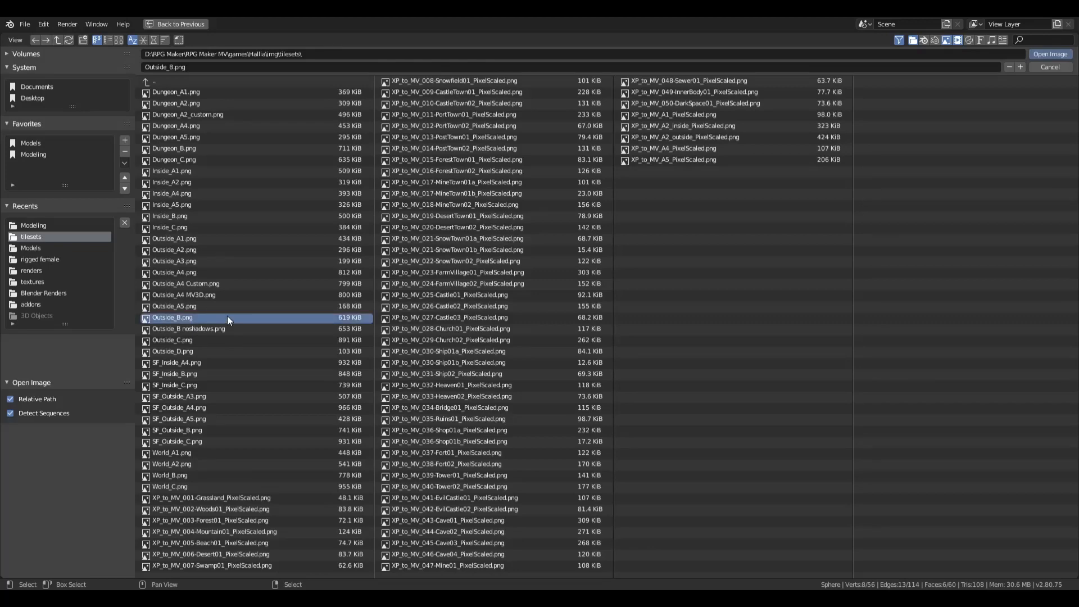
click(1049, 54)
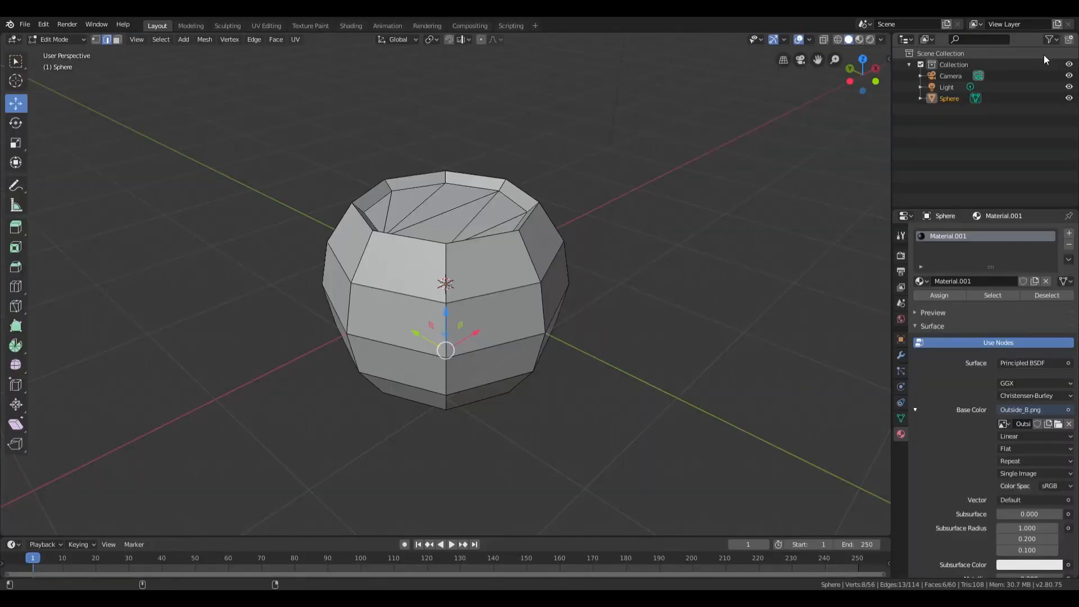
mouse_move(886, 365)
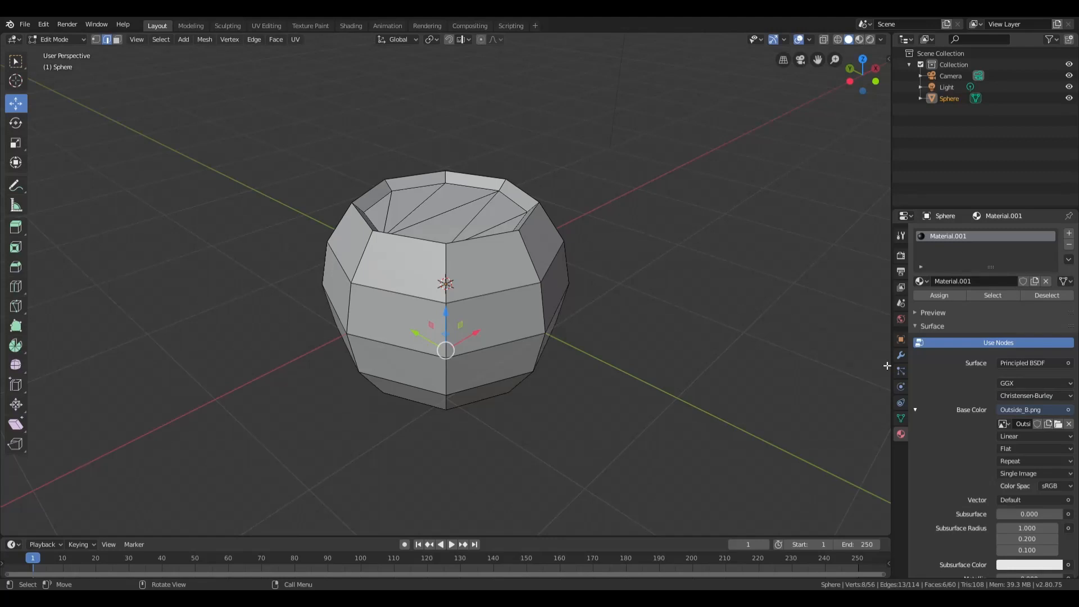
mouse_move(466, 111)
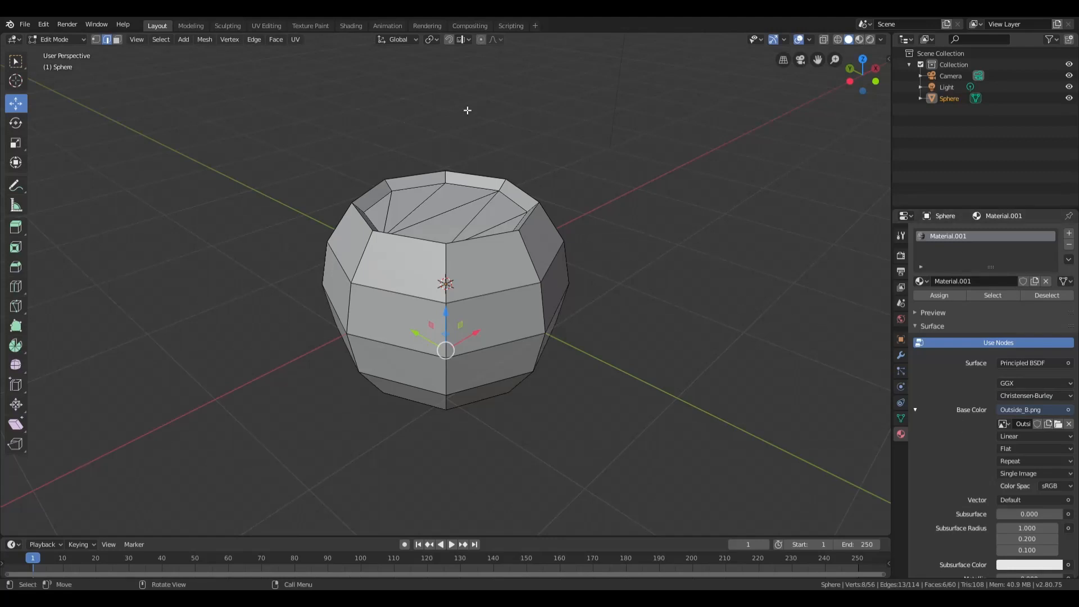
Switch shading to Material Preview and split the 3D view into two views.
click(858, 39)
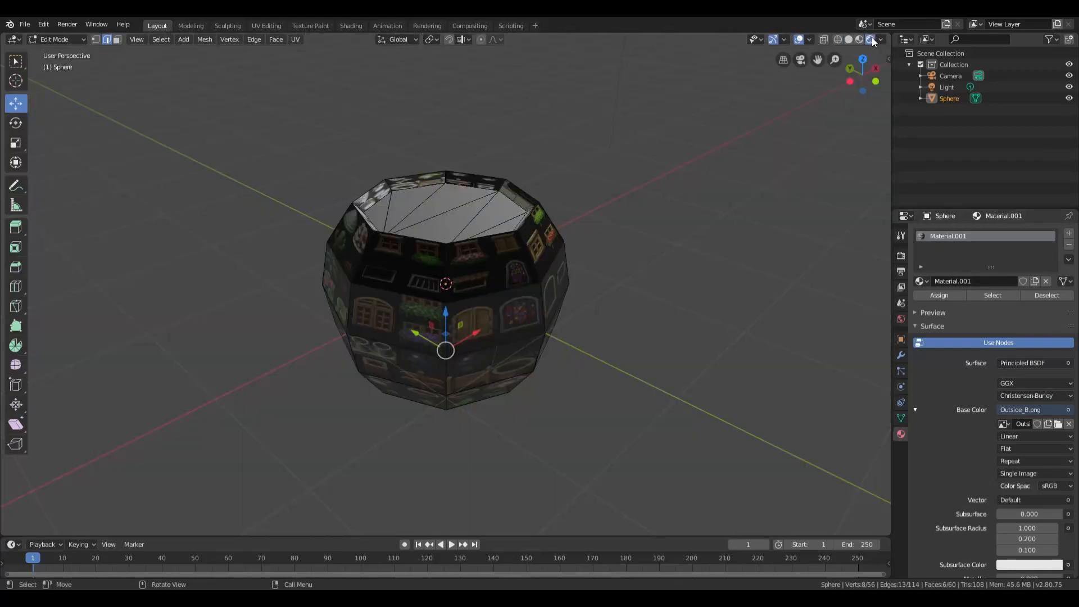
drag(445, 283, 330, 221)
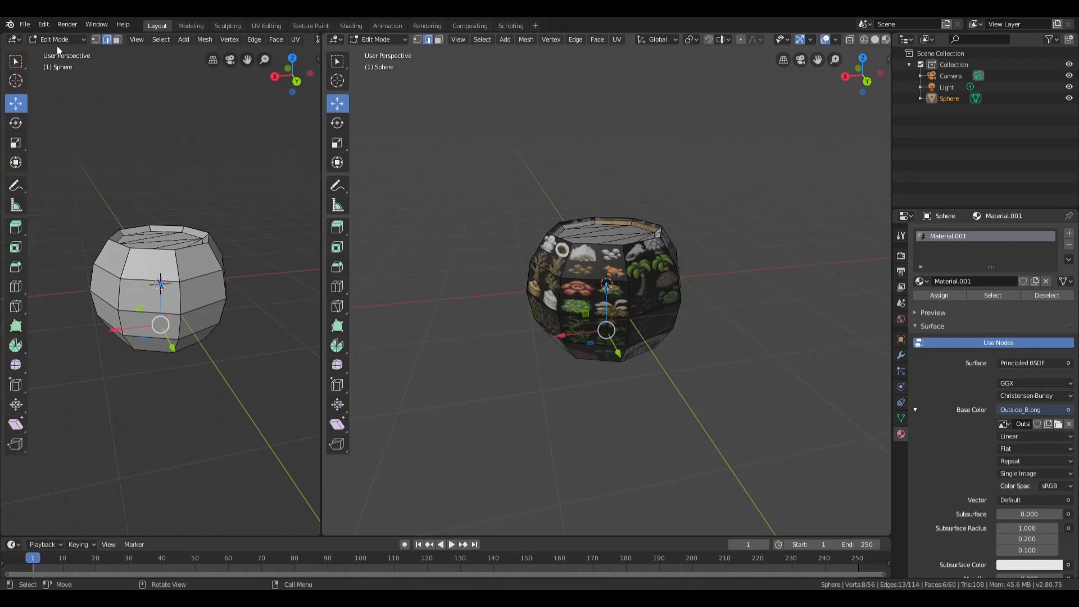
mouse_move(28, 207)
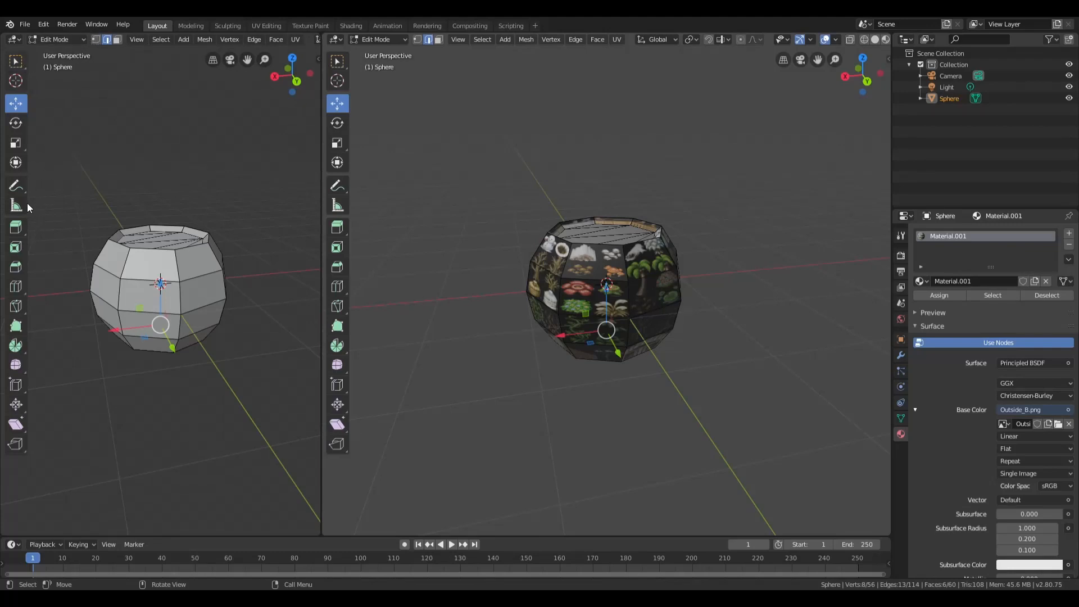
mouse_move(15, 58)
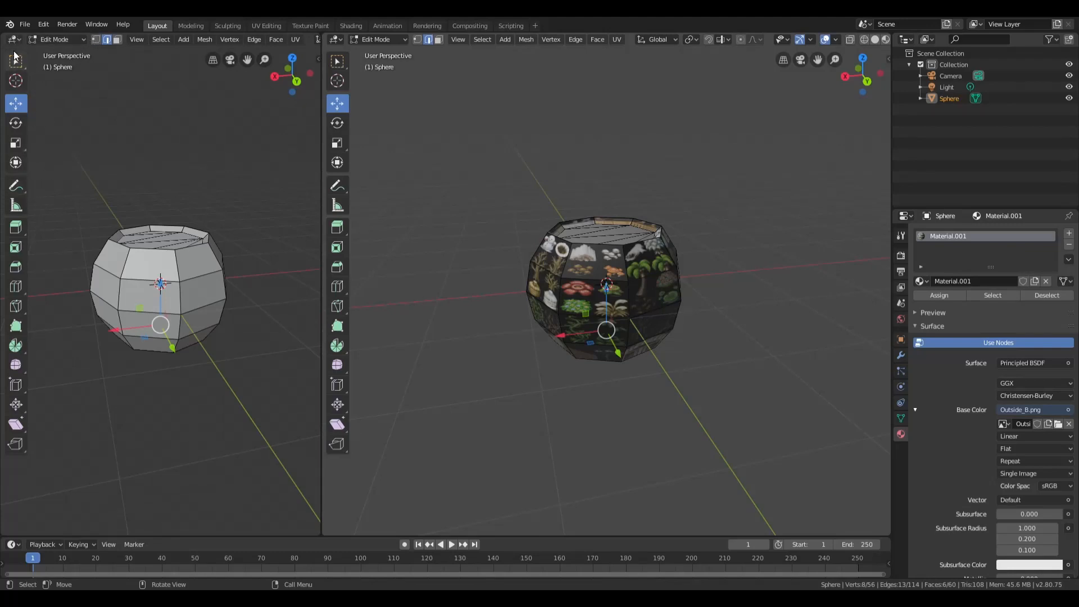
Change the left area into an image editor showing the Outside_B tileset.
click(14, 39)
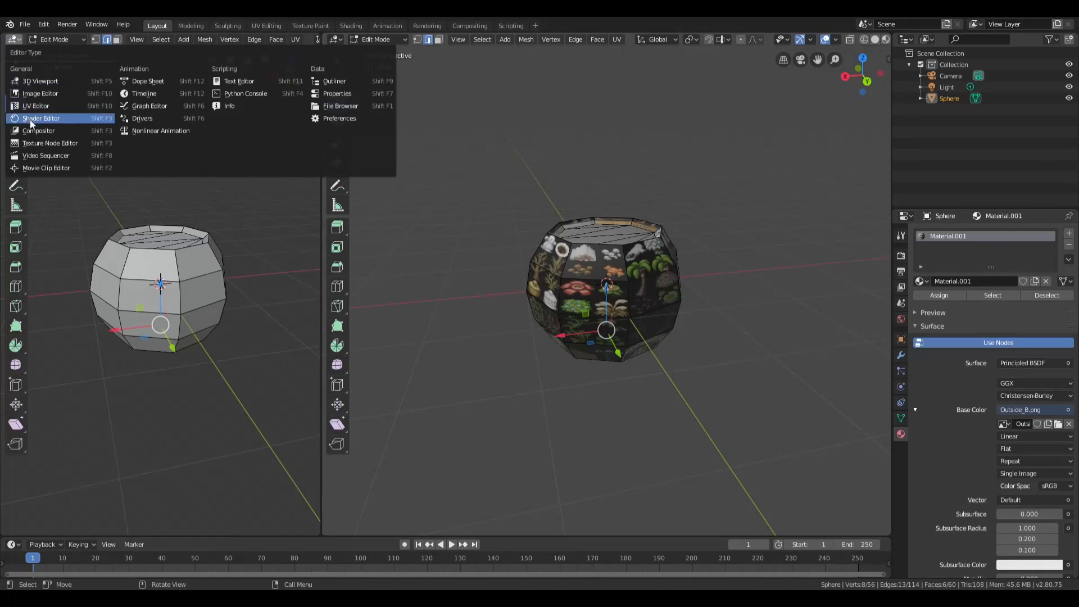
click(35, 105)
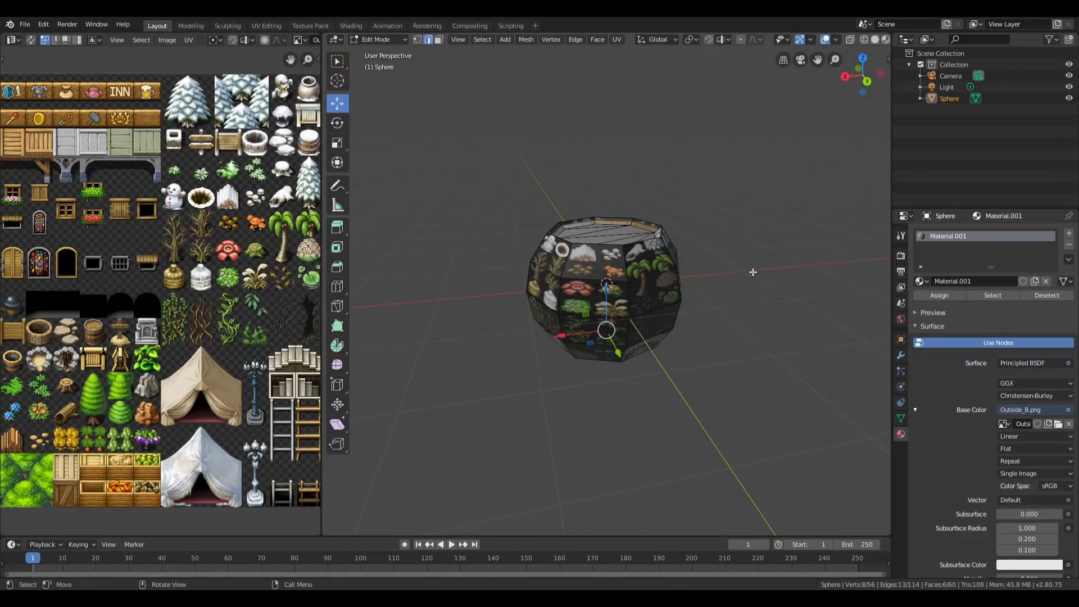
mouse_move(424, 151)
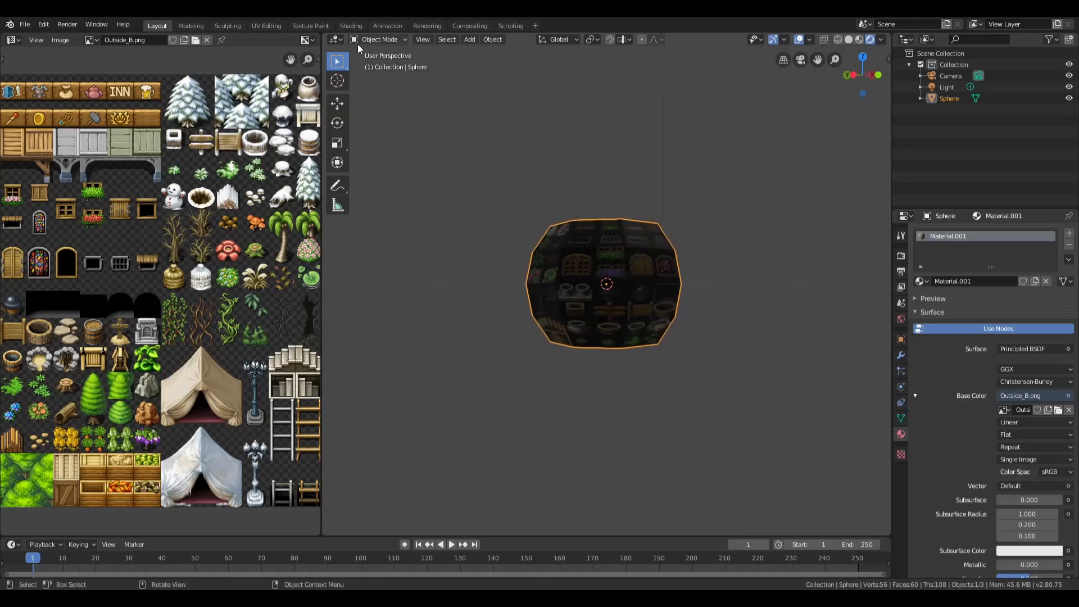
Put the barrel mesh into Edit Mode and deselect everything with Select > None.
click(380, 38)
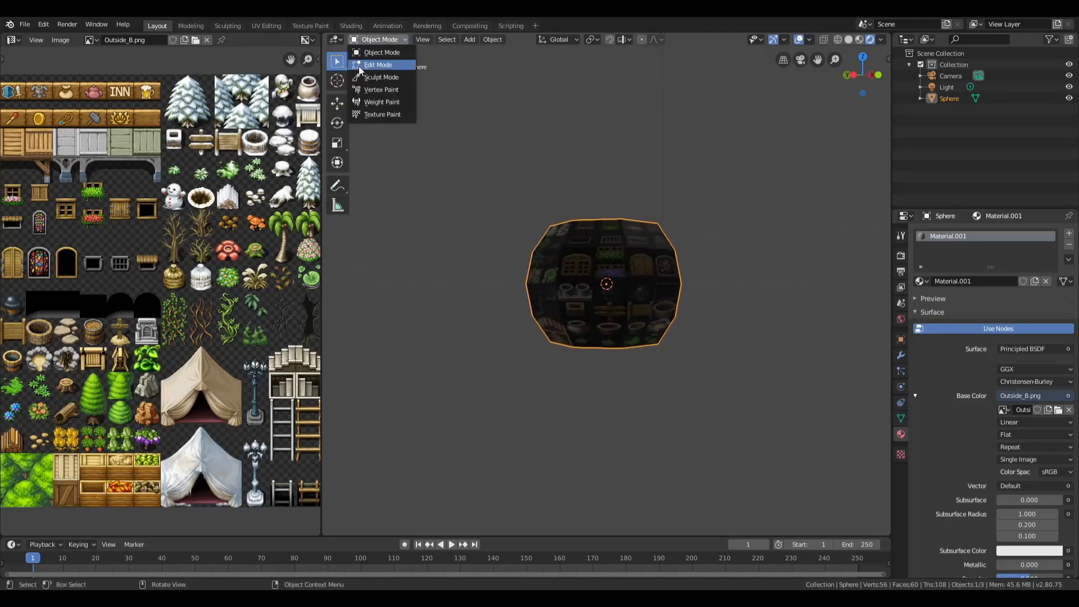
click(377, 64)
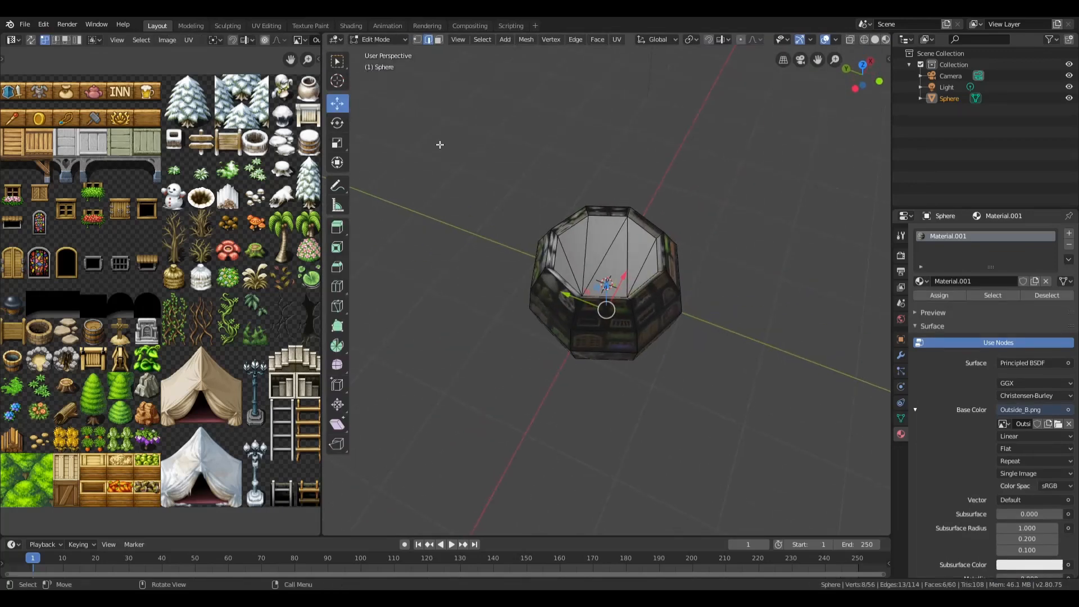
click(481, 40)
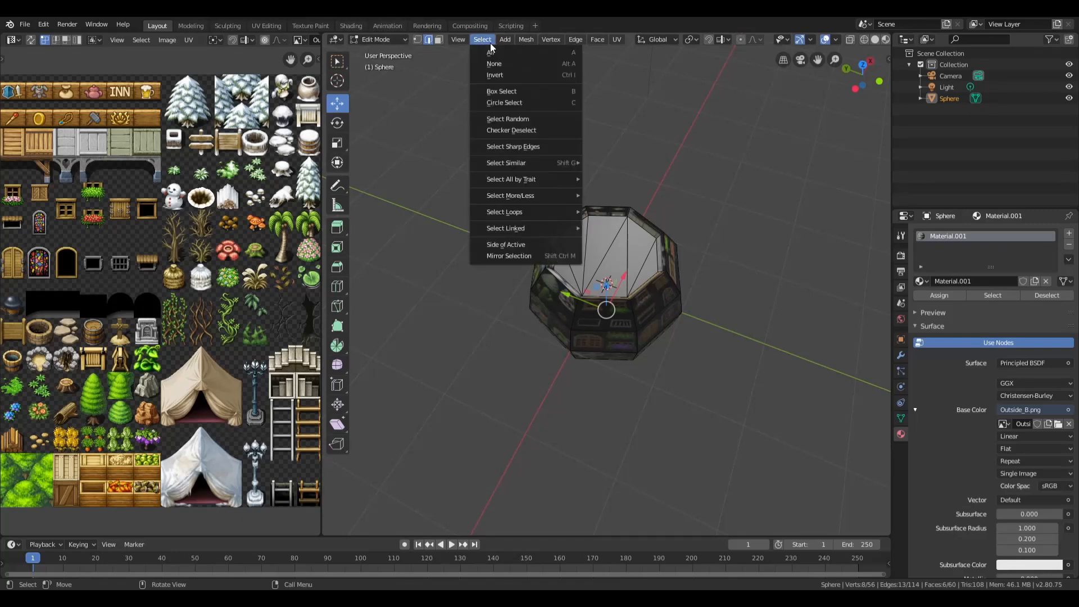
click(494, 51)
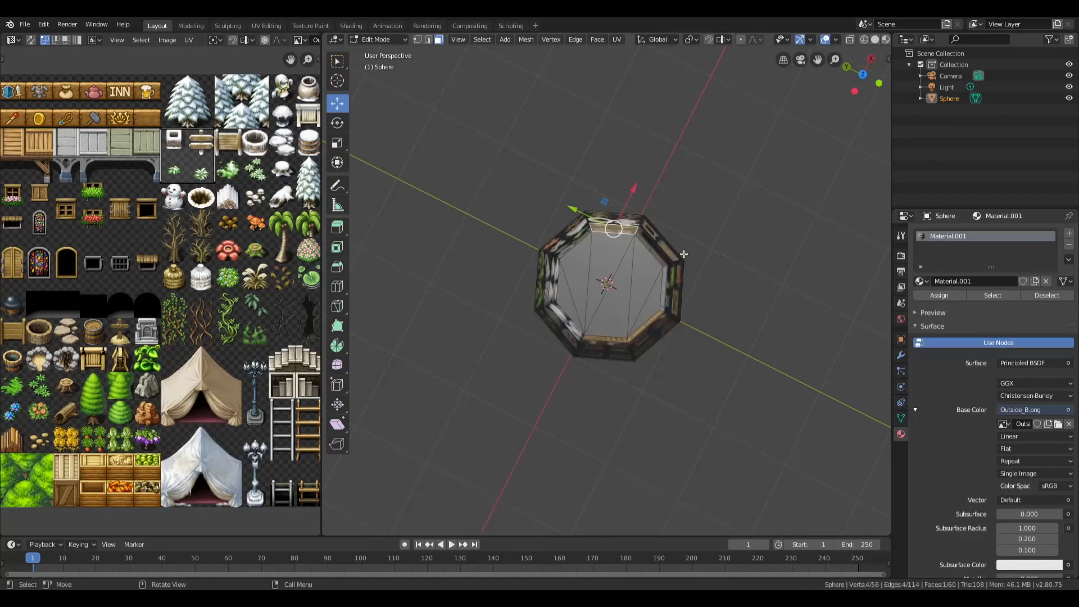
Unwrap the barrel's top faces and begin scaling their UVs over the lid artwork.
key(a)
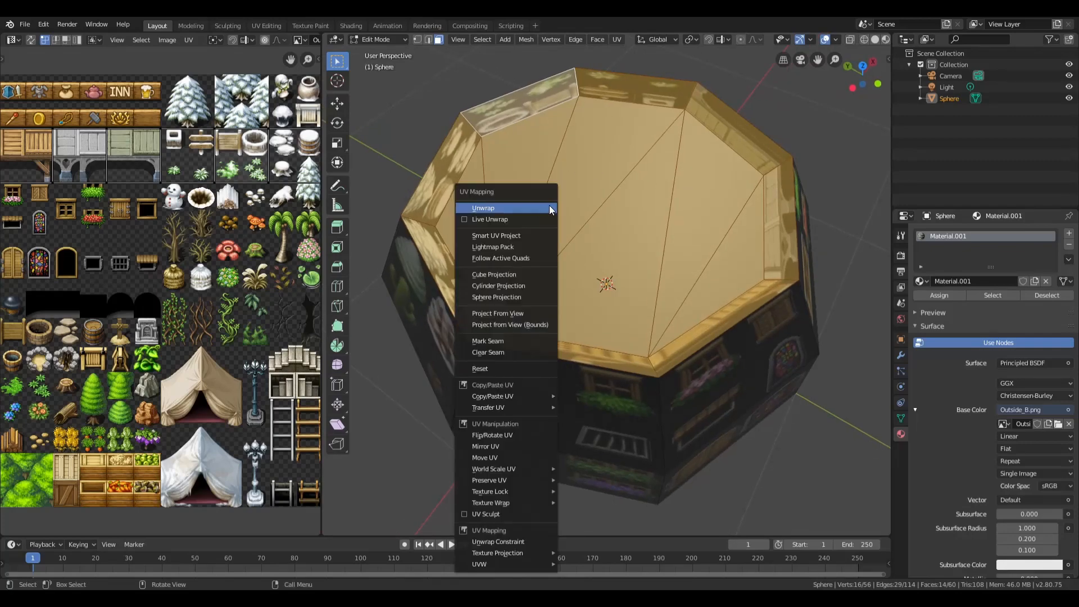
click(482, 208)
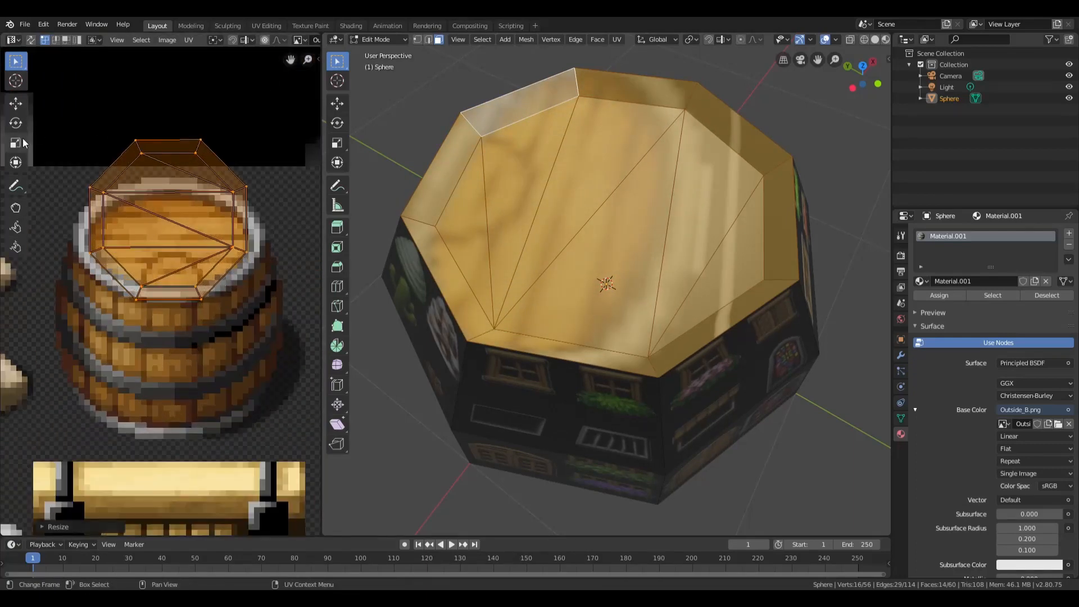
click(15, 162)
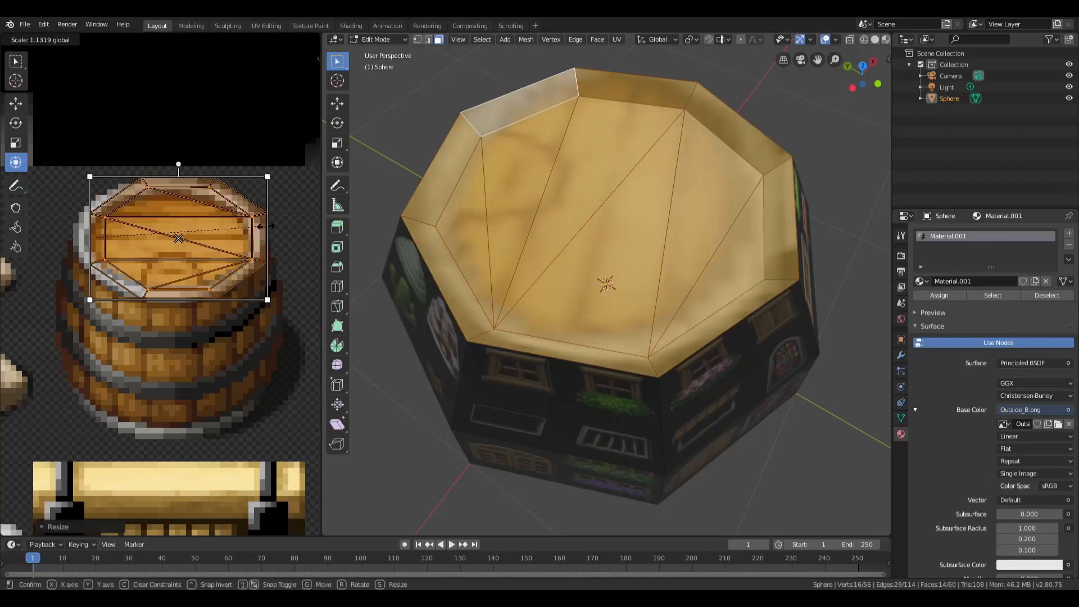
mouse_move(83, 245)
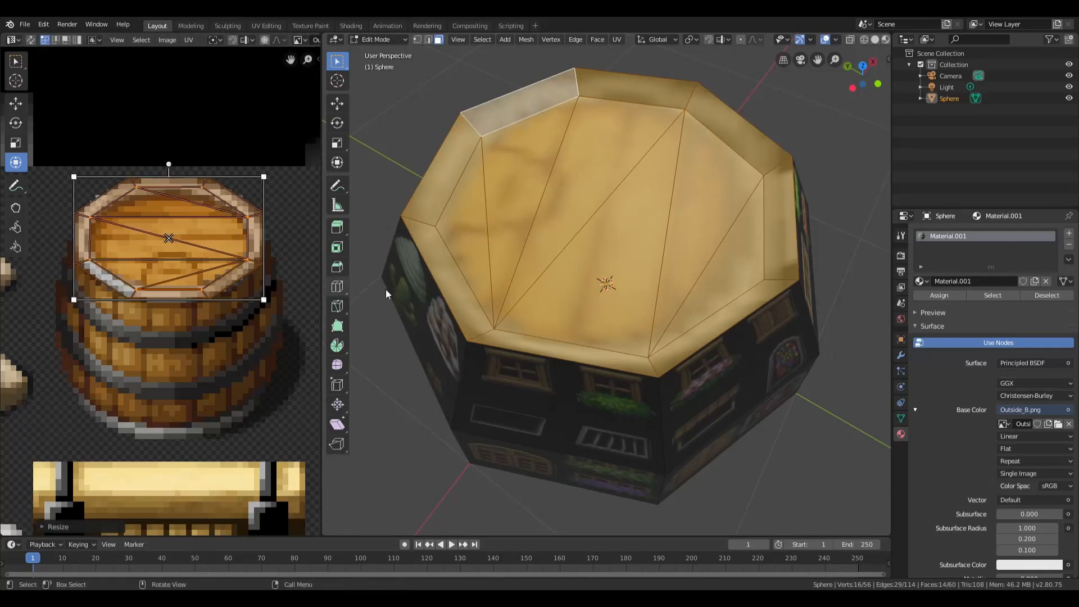
mouse_move(774, 301)
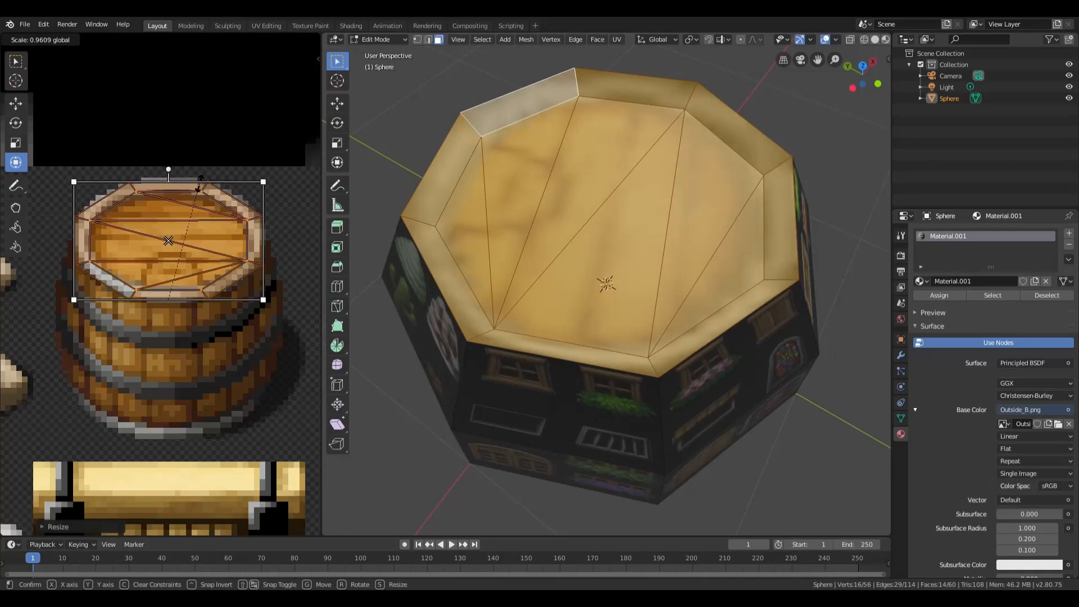
mouse_move(168, 241)
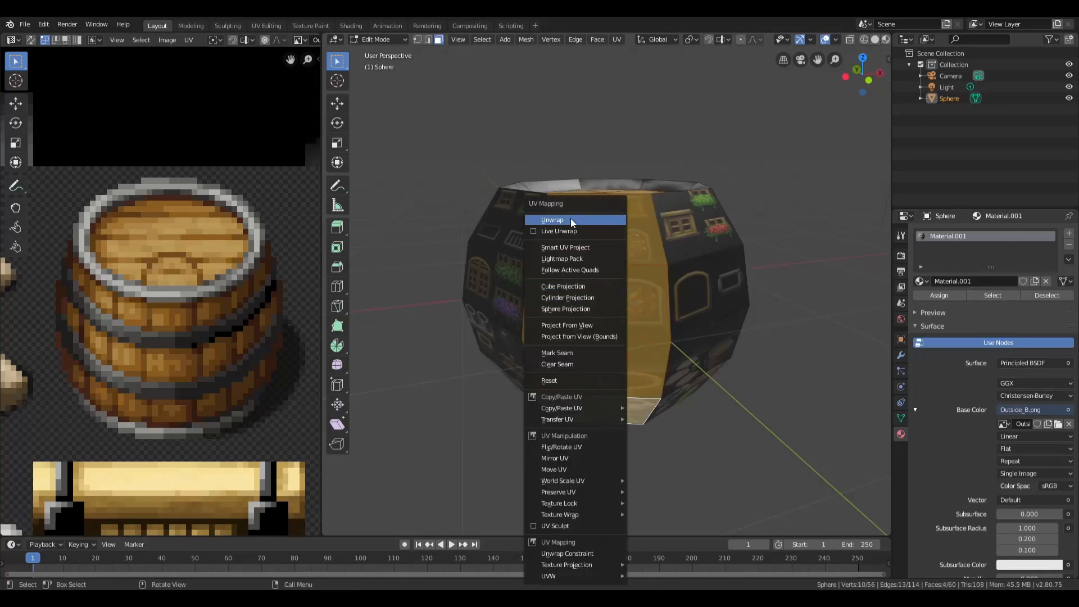
Unwrap the side face strip, rotate its UVs 90° upright and scale onto the staves.
click(552, 219)
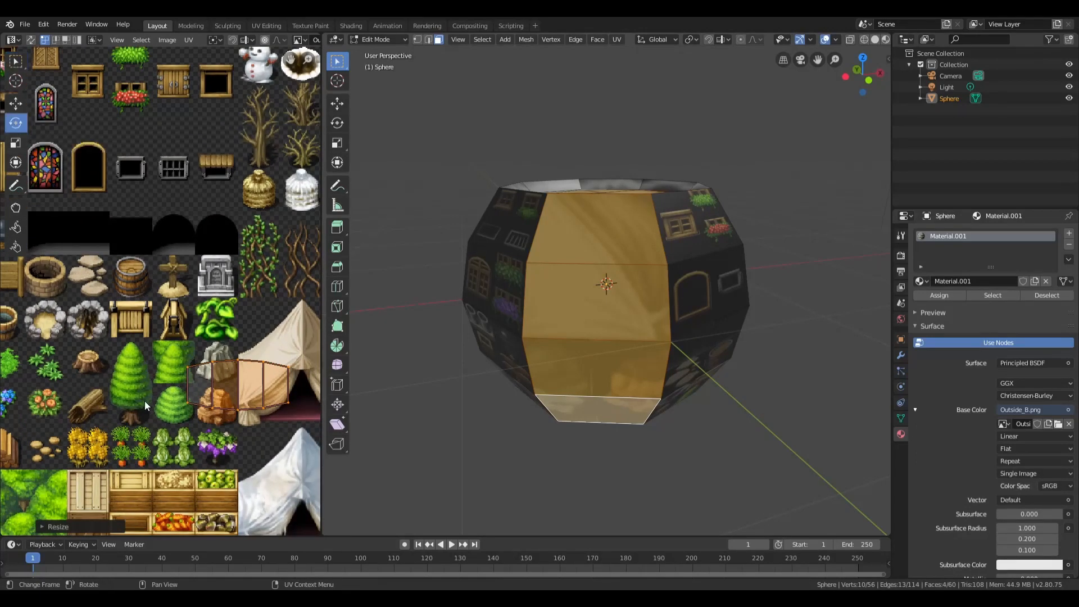
key(r)
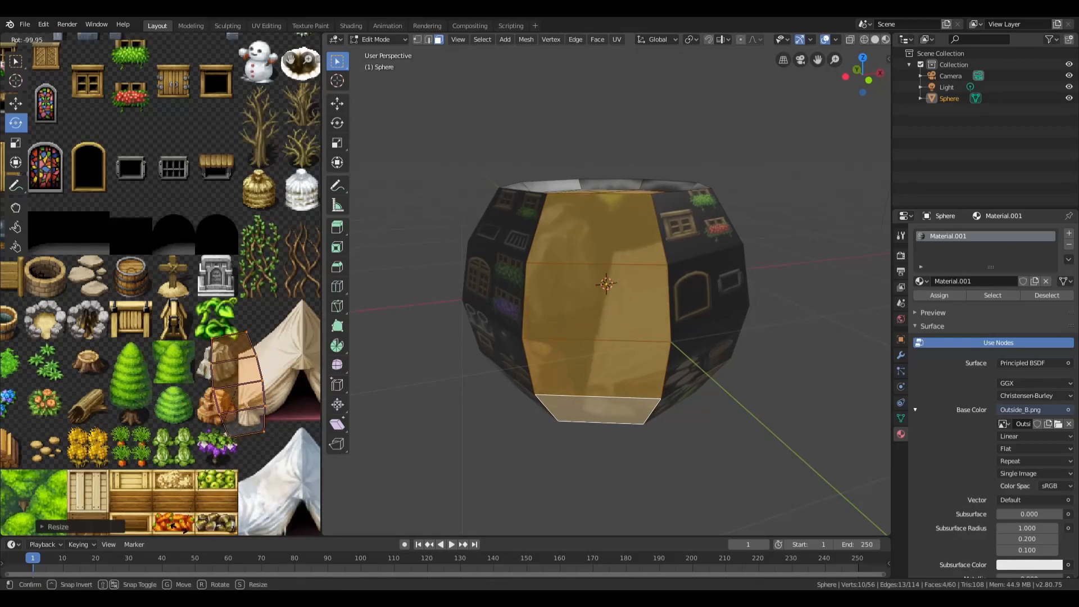
mouse_move(606, 283)
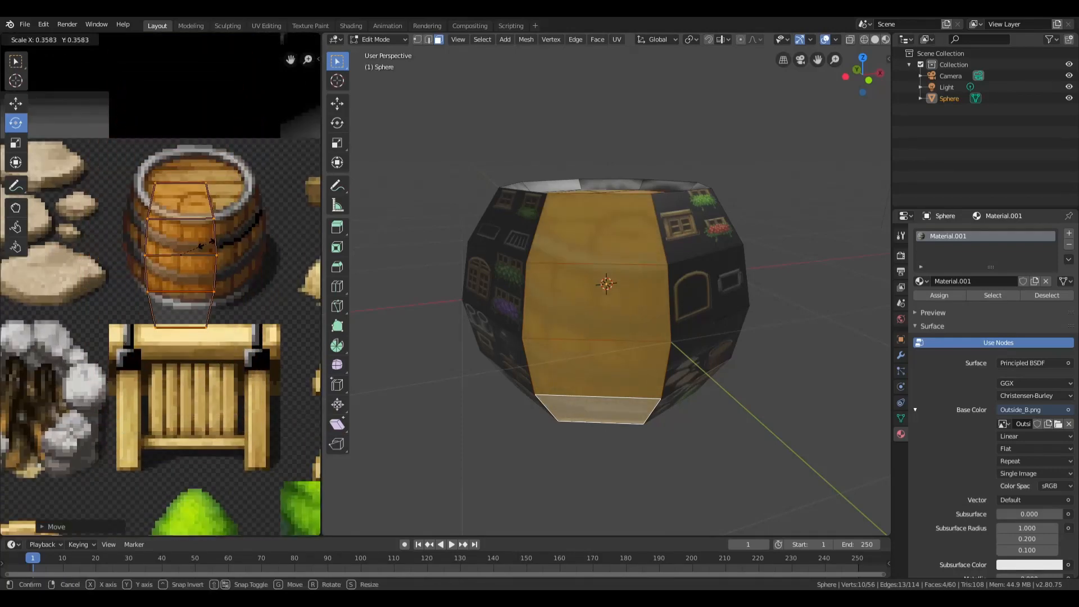
click(190, 234)
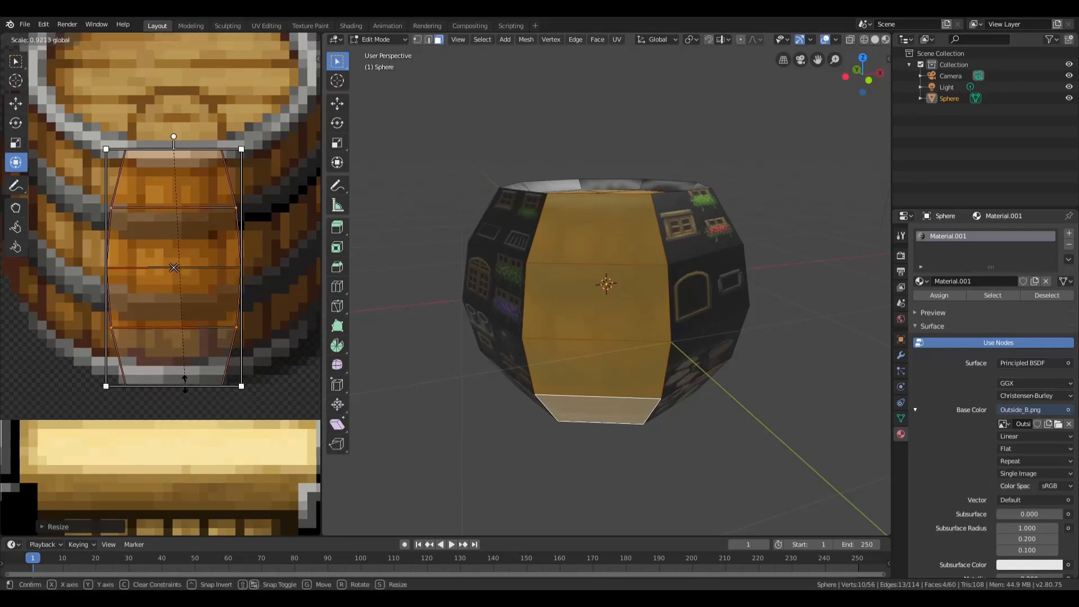
mouse_move(184, 378)
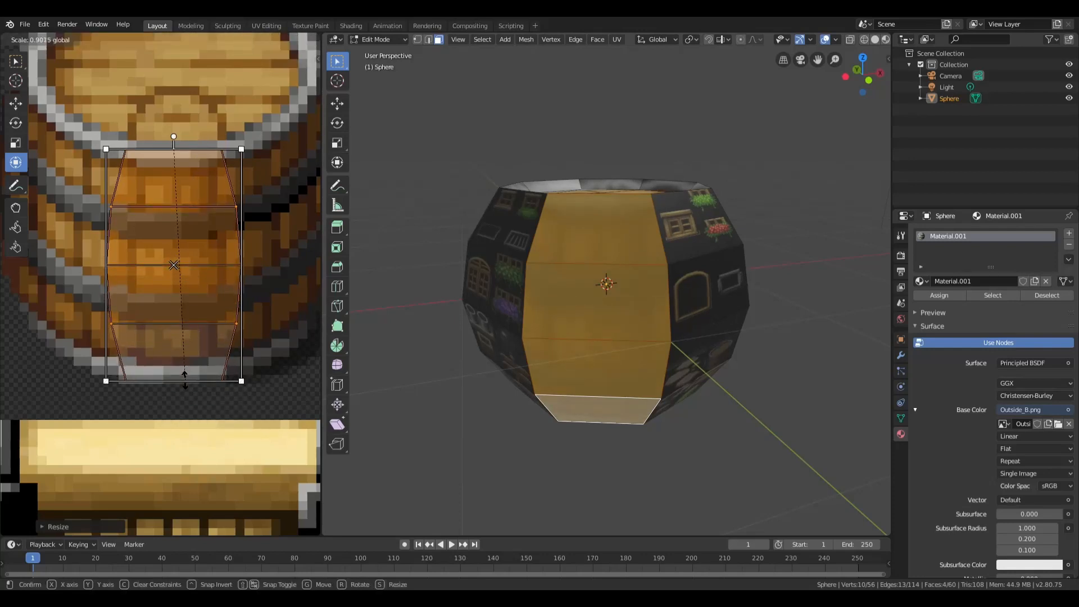
Scale the side UV island to match one barrel stave, then return to the Select tool.
click(234, 230)
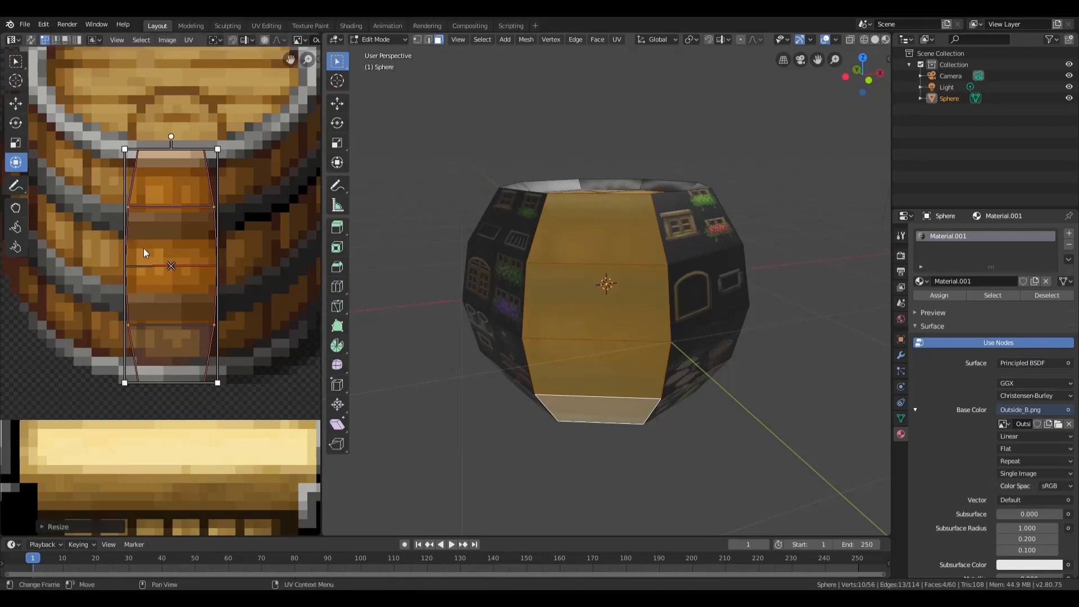
mouse_move(236, 195)
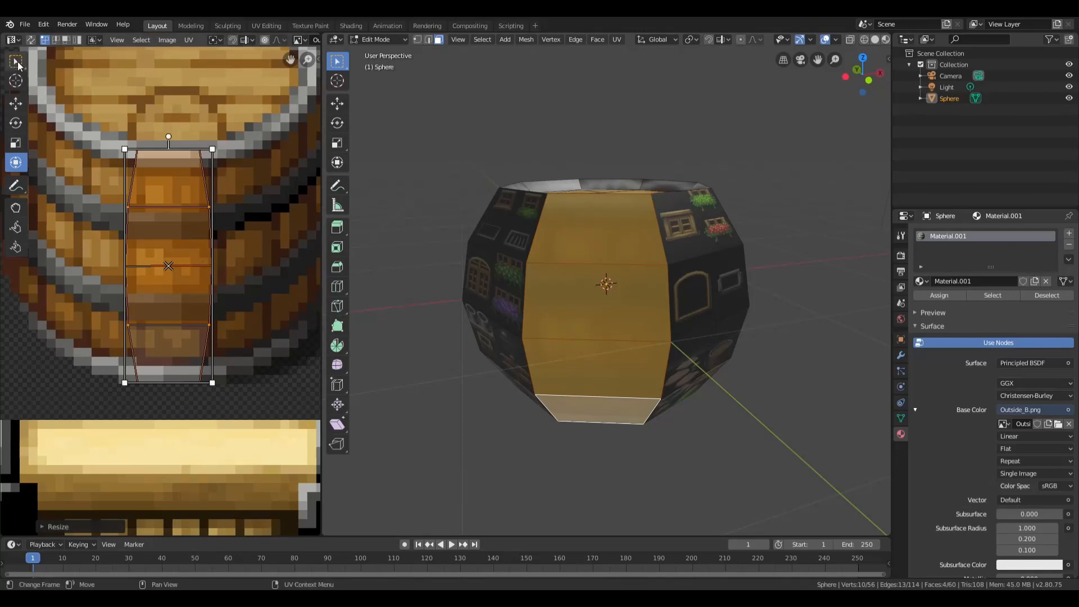
click(15, 60)
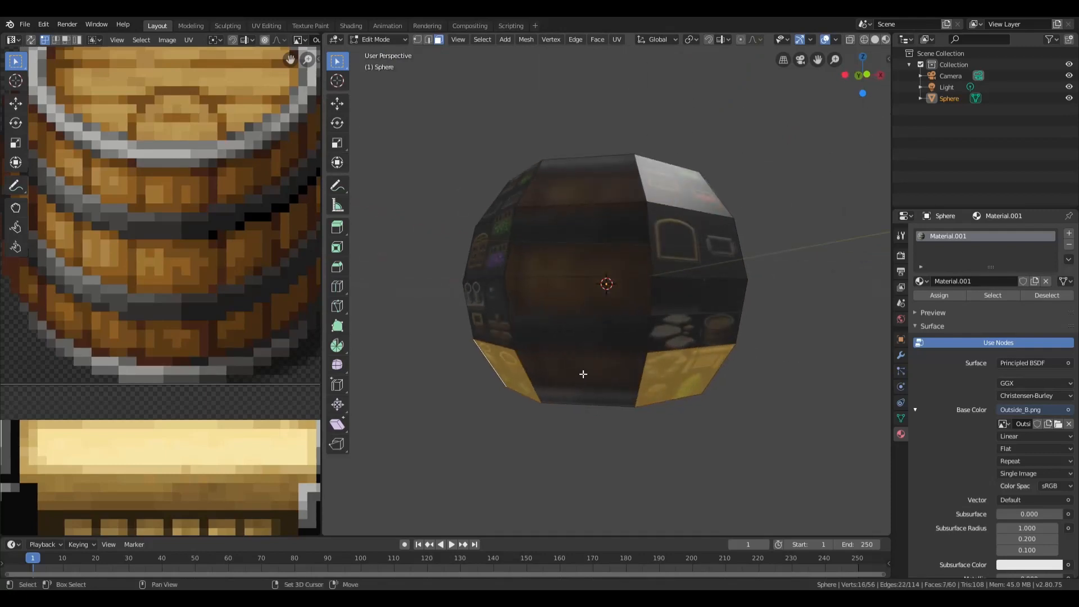
Select a lower-ring face, re-enter Edit Mode, and browse the File menu.
click(597, 375)
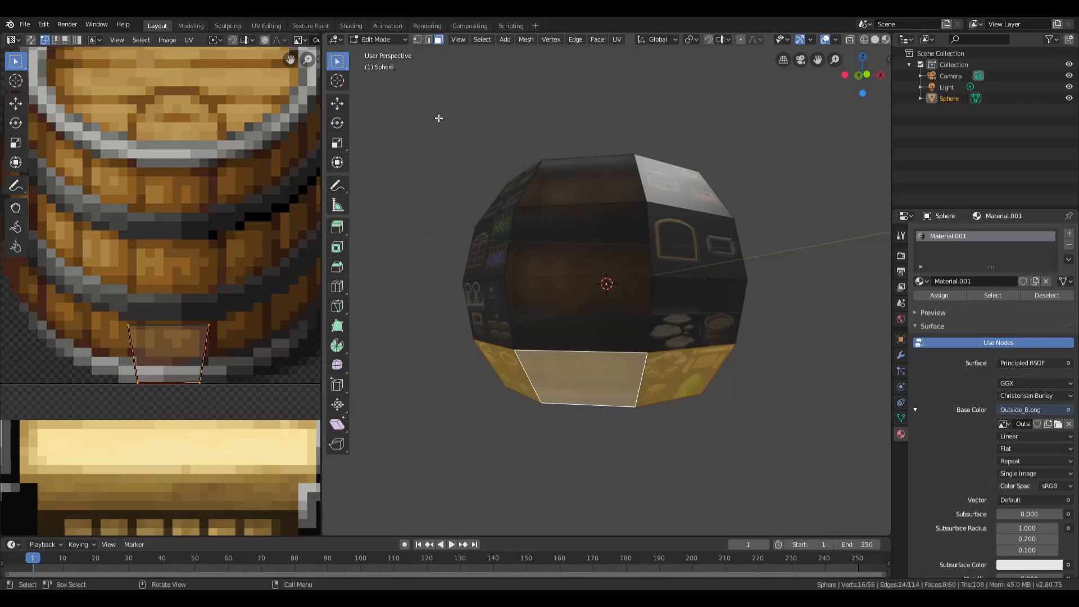
click(378, 39)
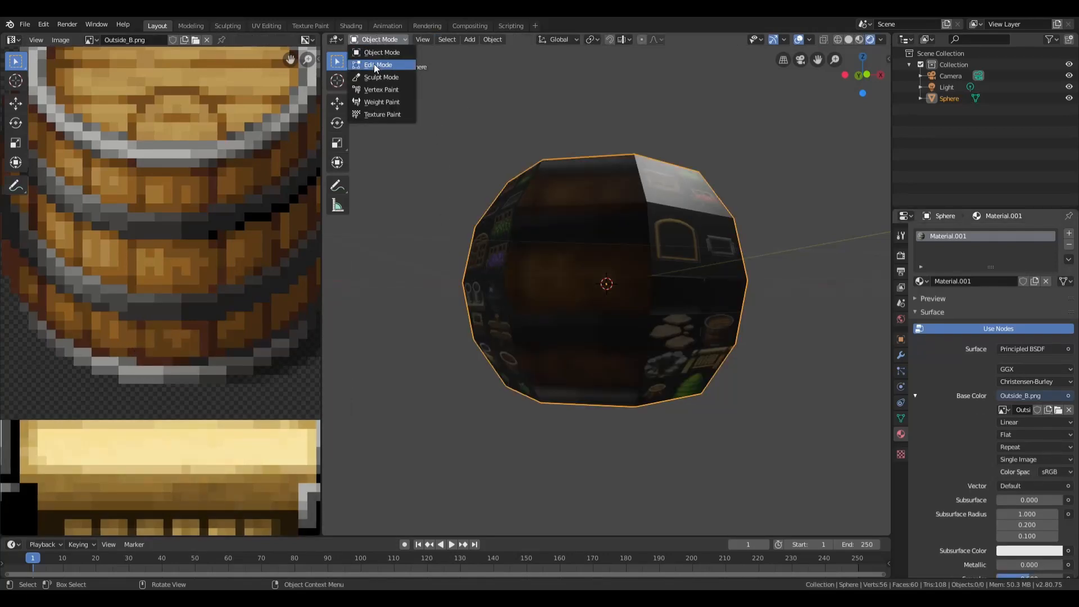
click(377, 65)
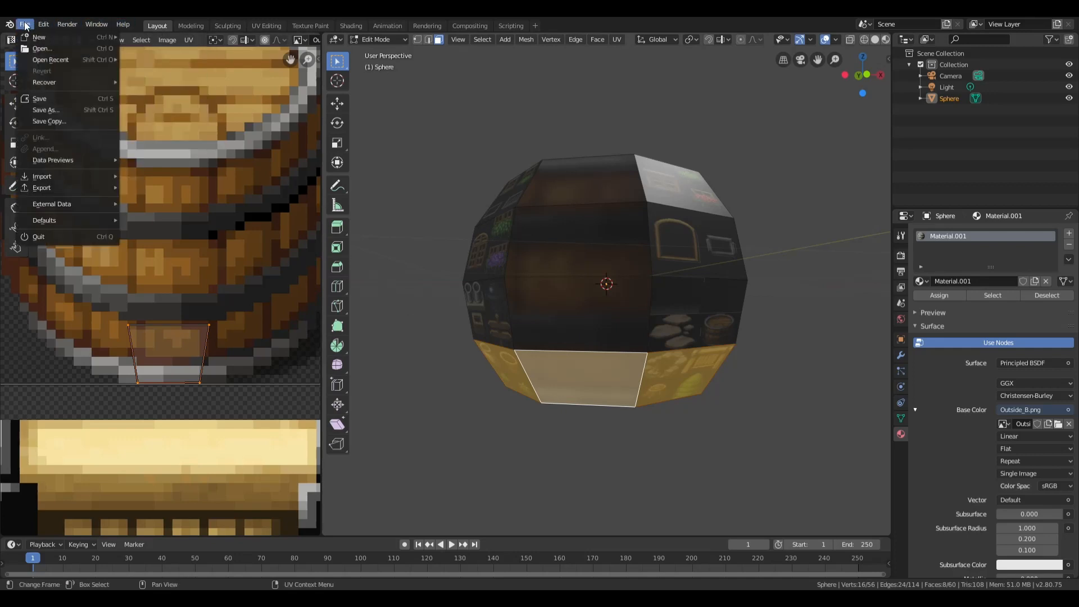
mouse_move(44, 82)
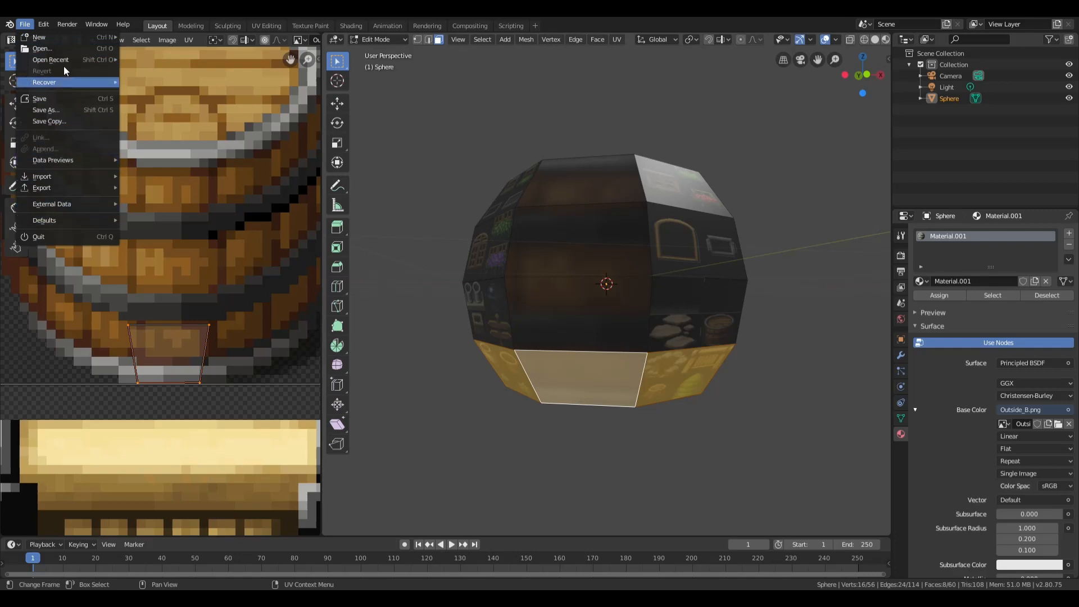
click(42, 24)
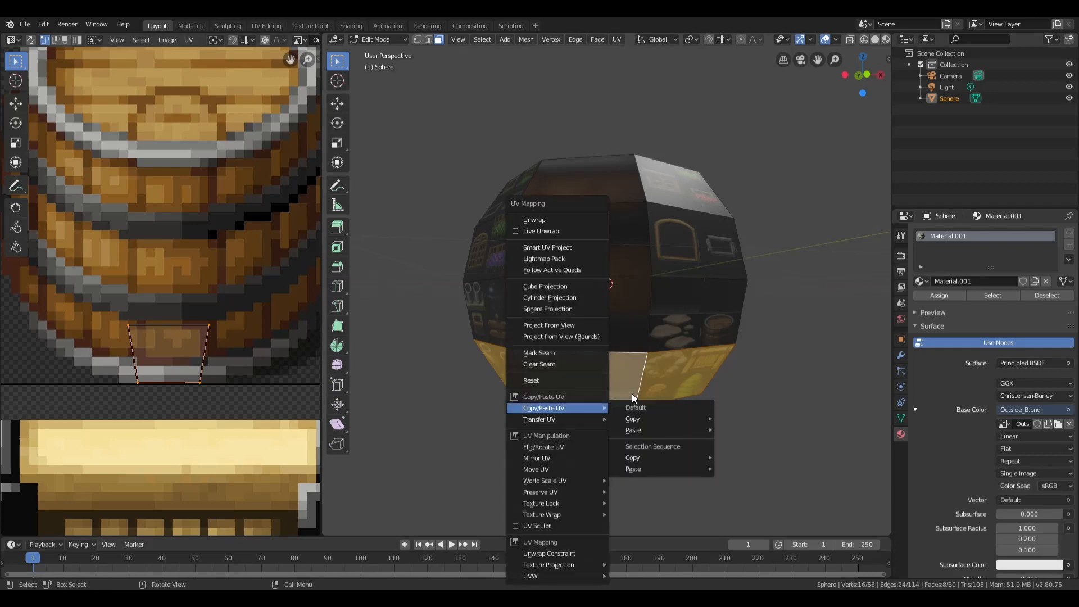
Copy the mapped stave face's UVs and paste them onto the remaining side faces.
click(635, 406)
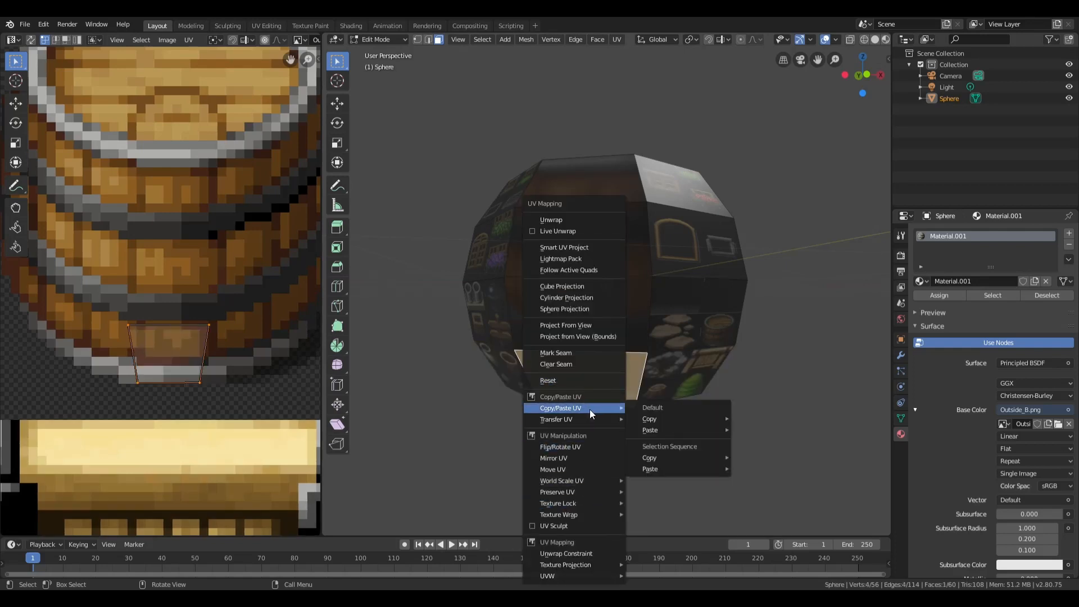
click(649, 418)
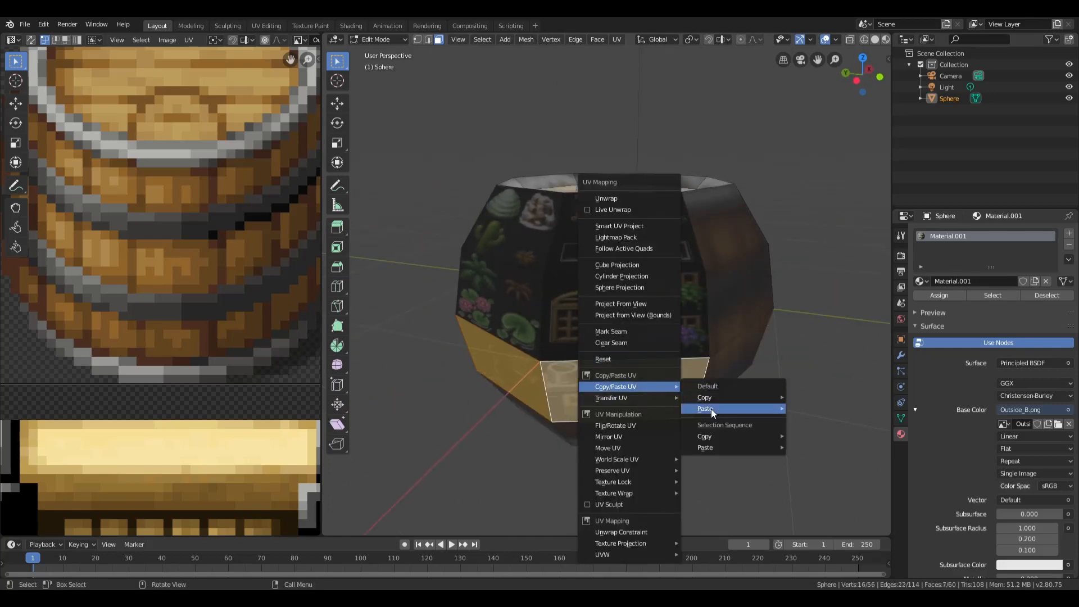
click(705, 408)
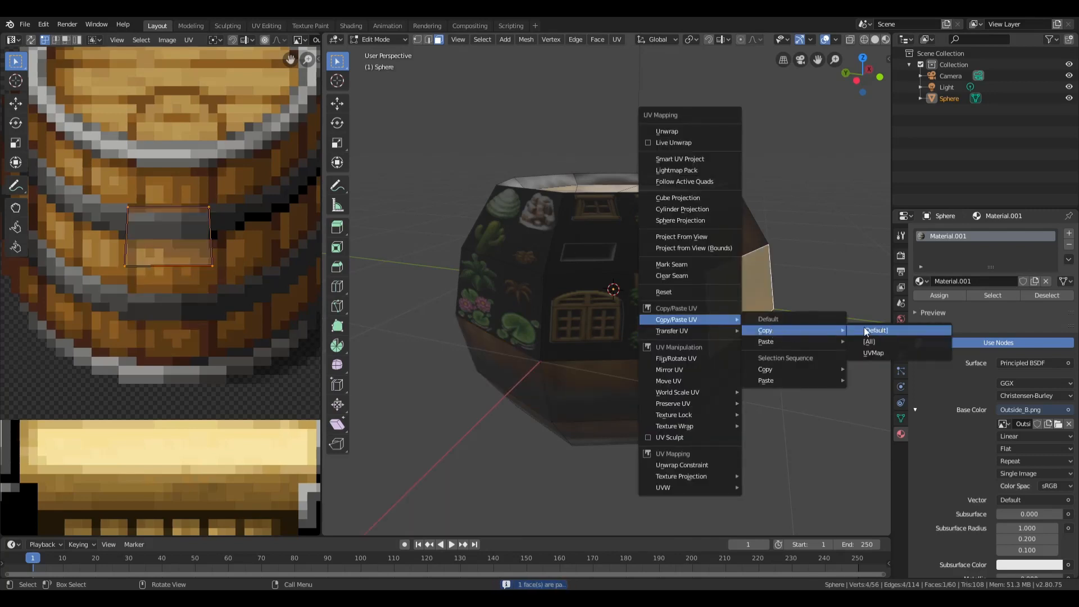
click(875, 330)
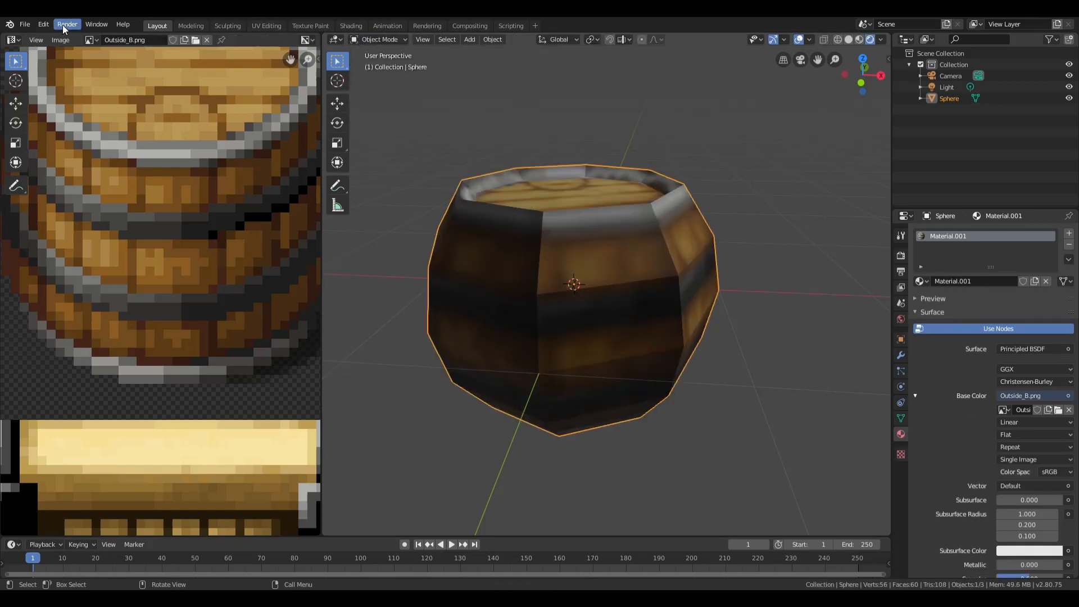
click(67, 24)
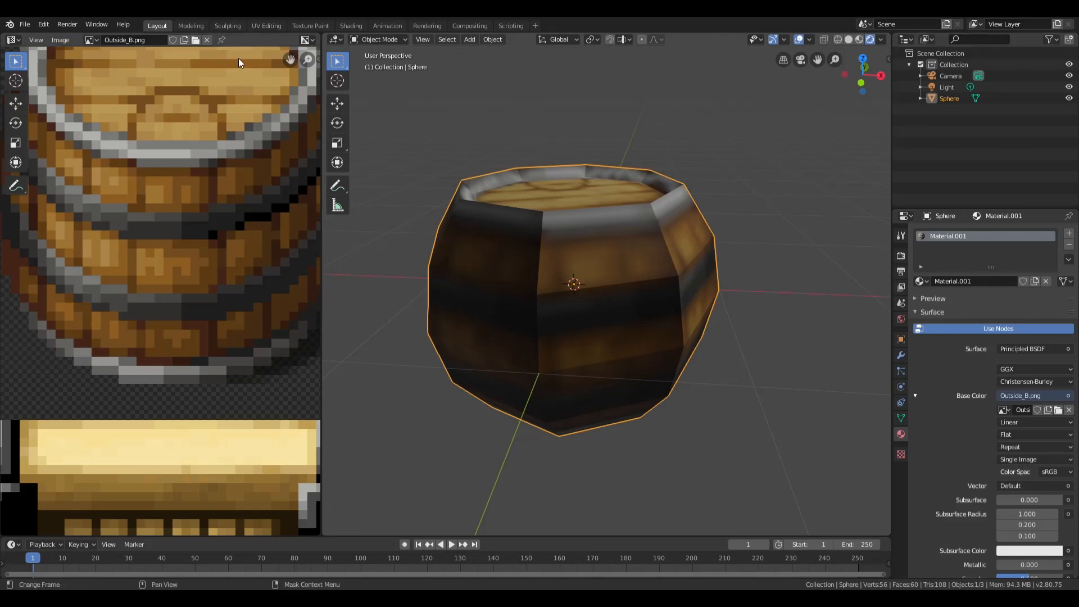
click(24, 24)
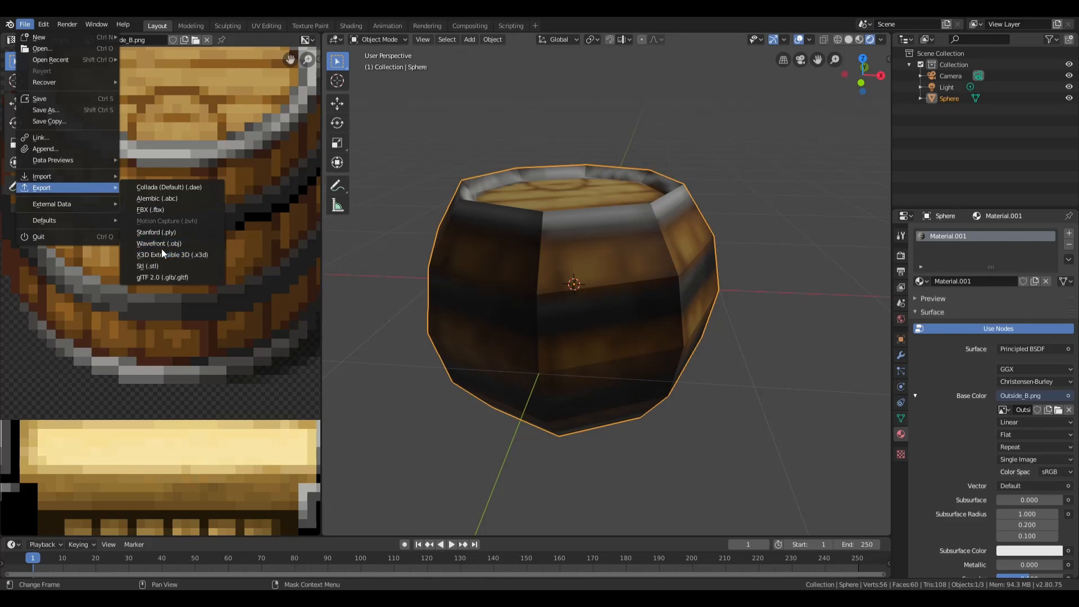
click(472, 164)
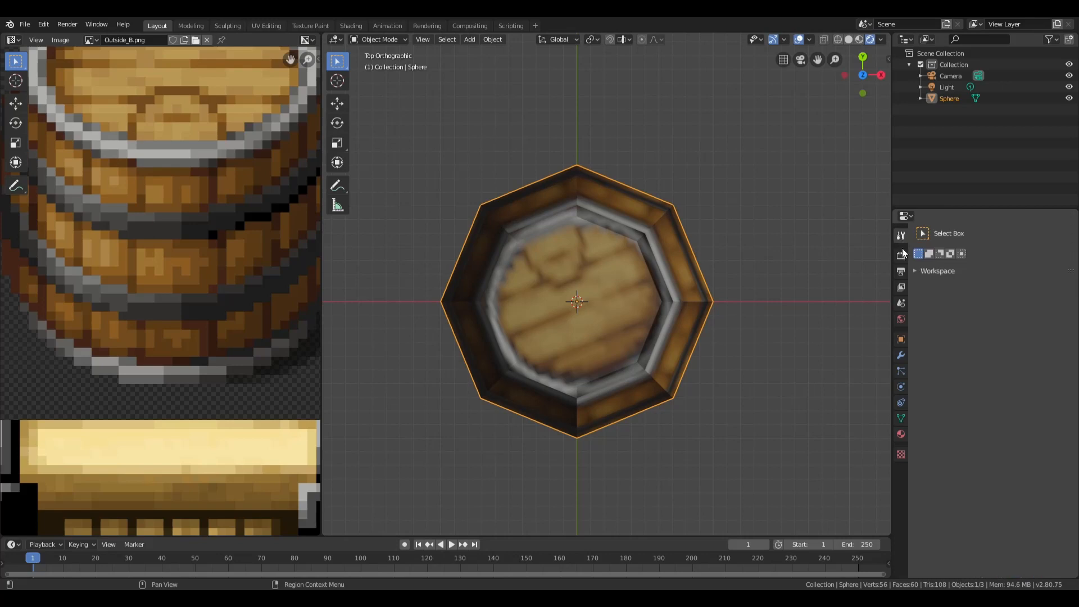
Browse the Render, Material and Output tabs, then return to Render and fold Sampling.
click(900, 319)
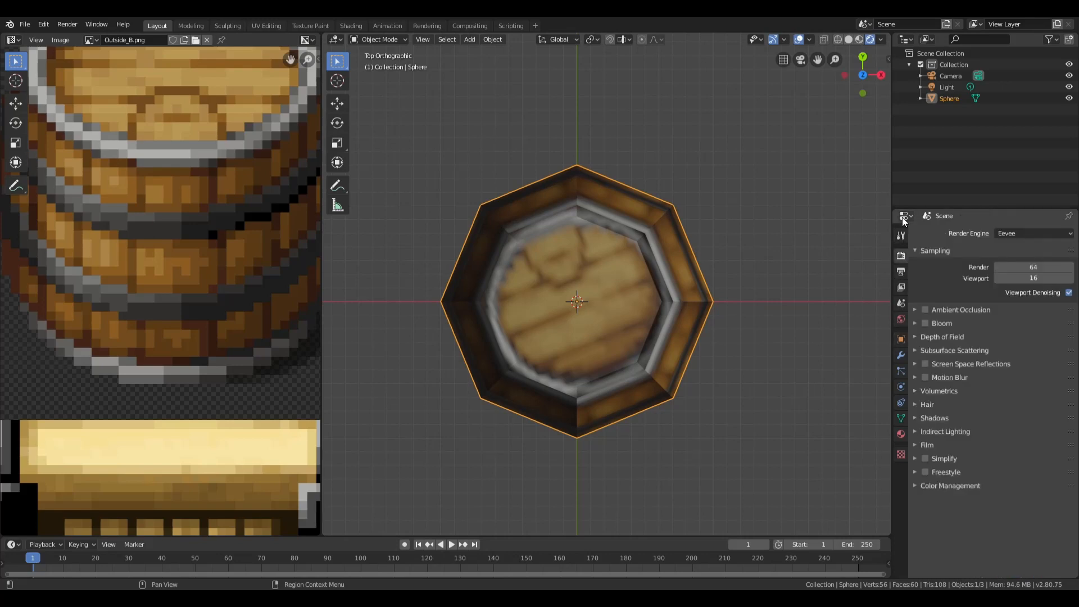
click(900, 355)
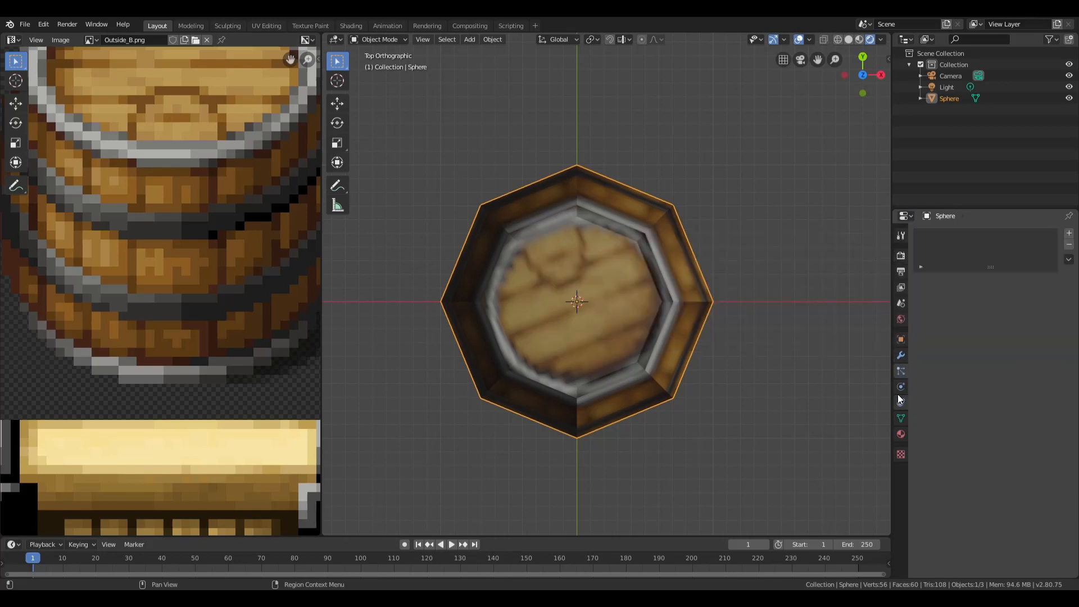
click(900, 402)
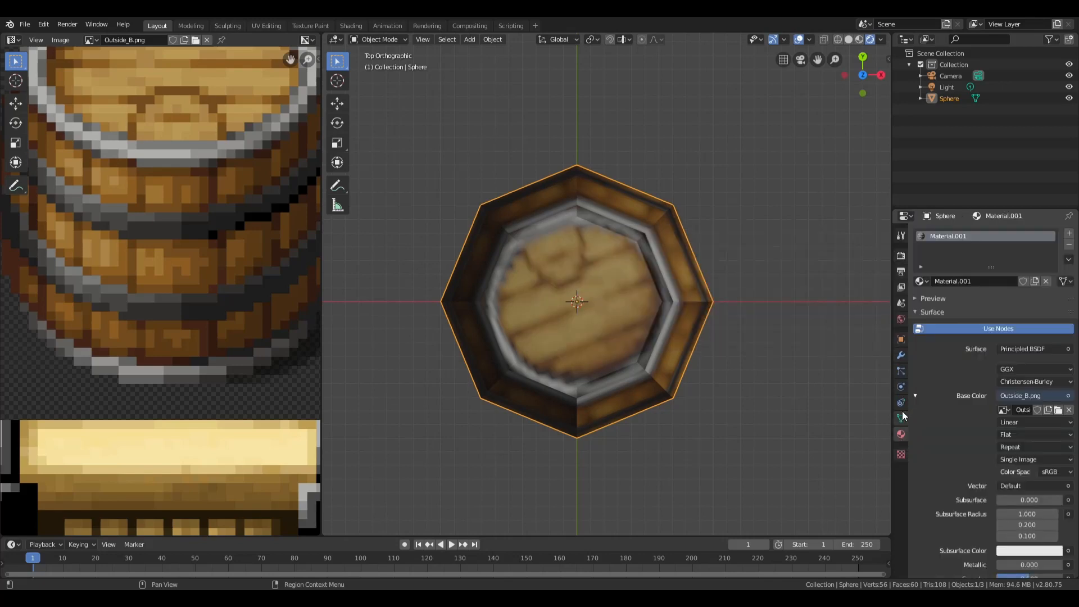
click(900, 256)
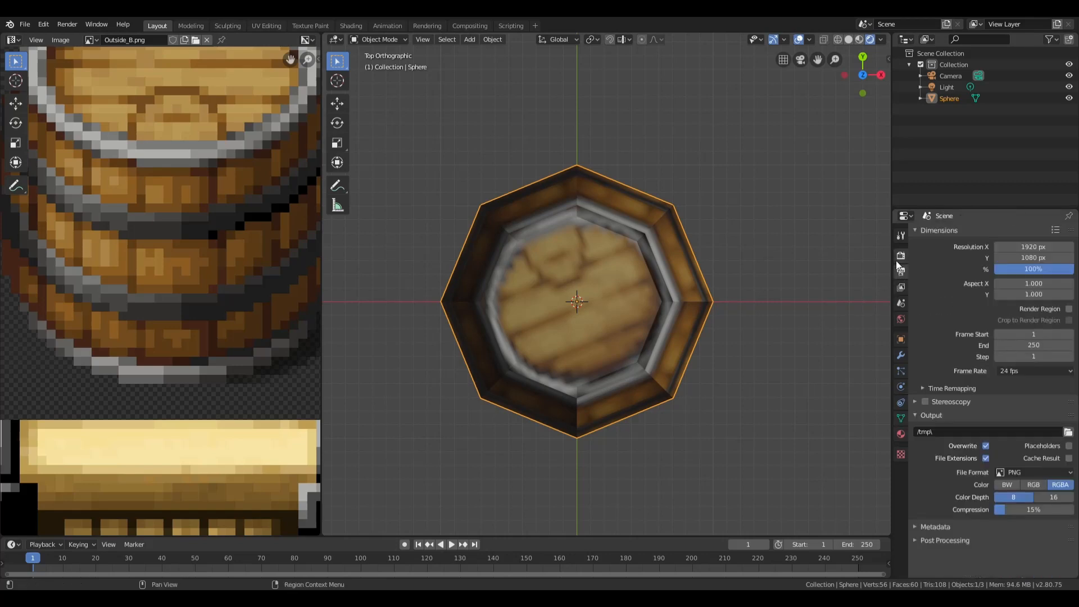
click(900, 236)
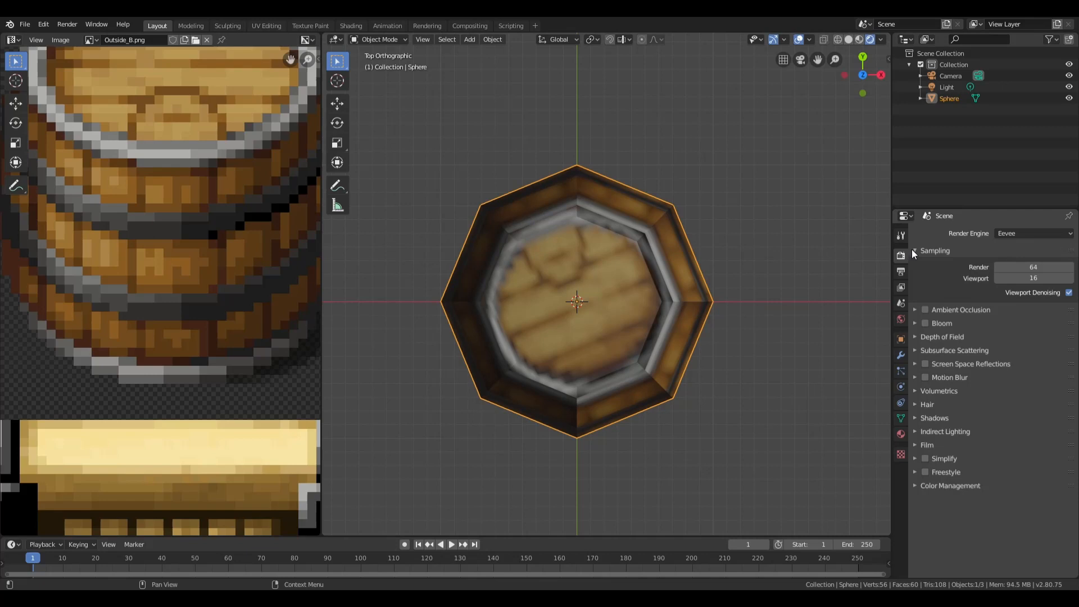
click(916, 250)
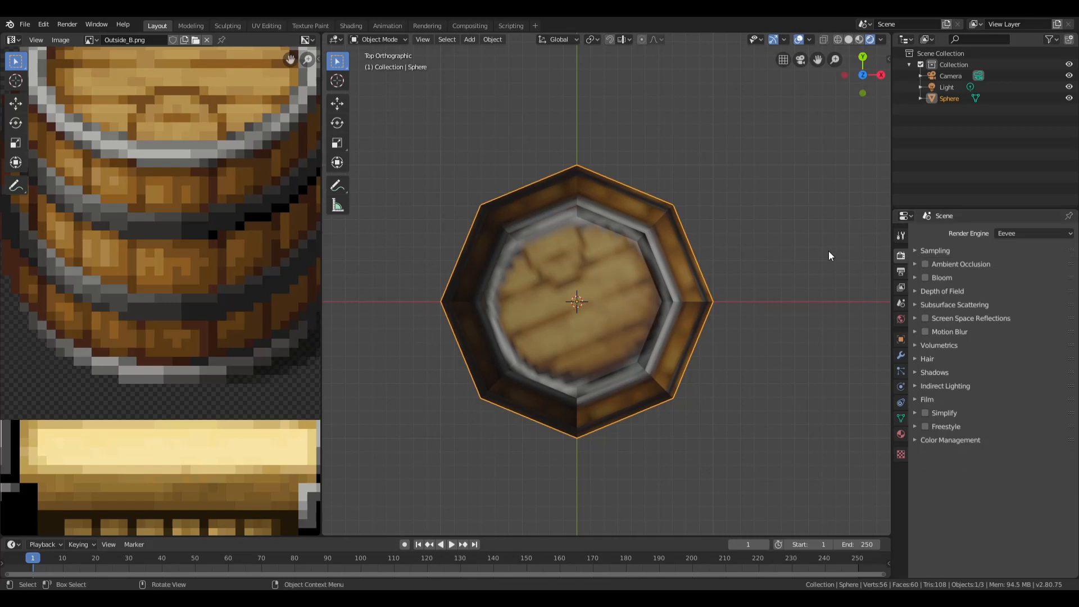